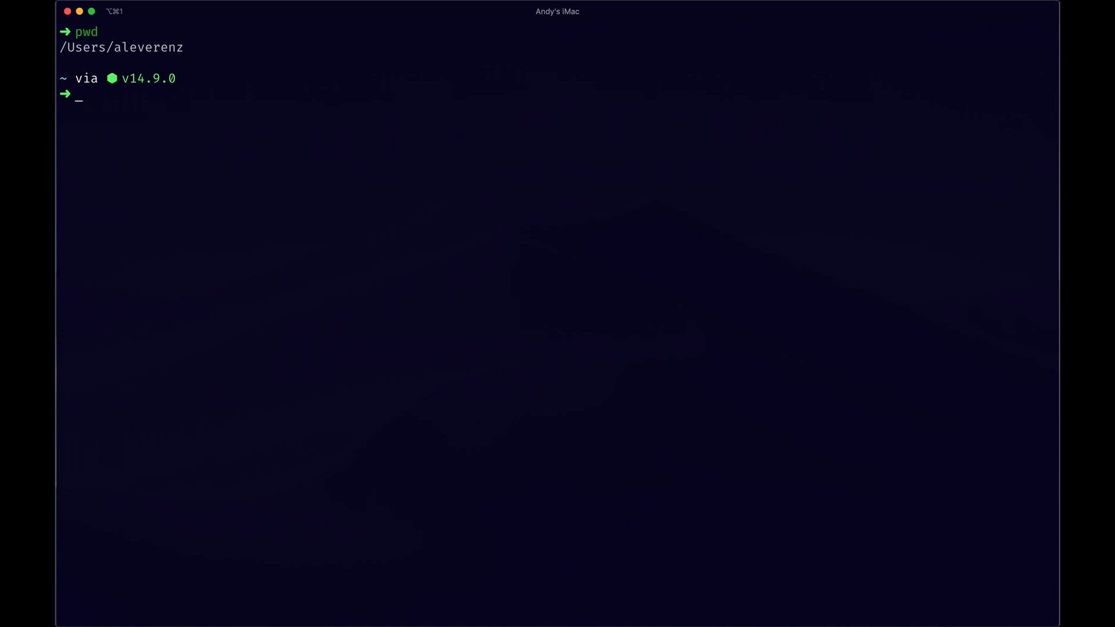
# Discard the stray input and confirm the working folder is home with pwd.
pyautogui.write('.railsrc')
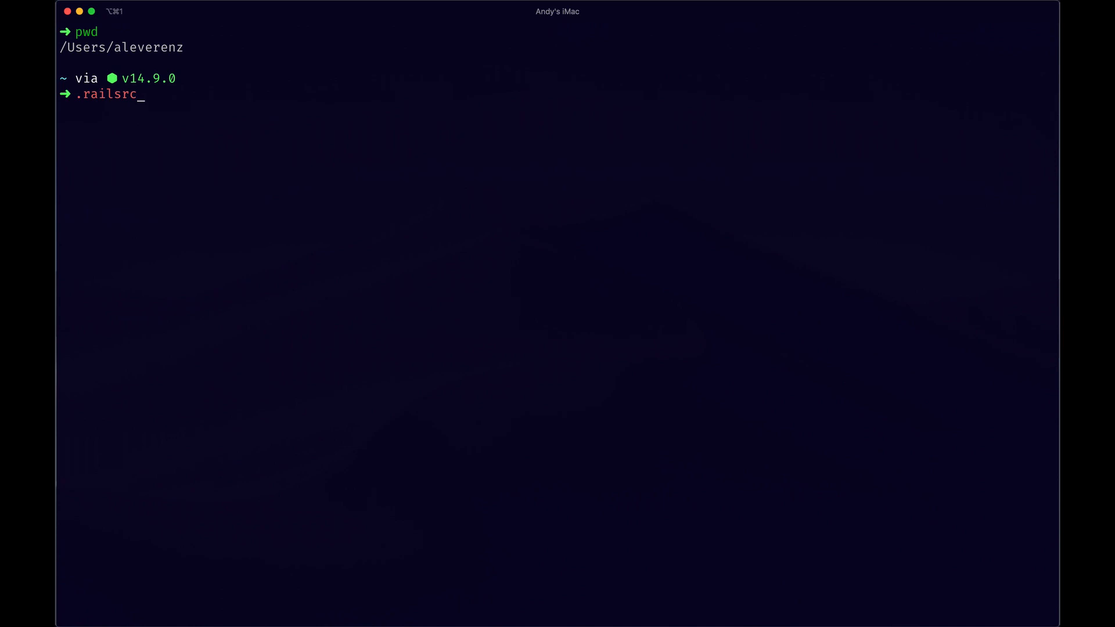
pyautogui.press('ctrl+u')
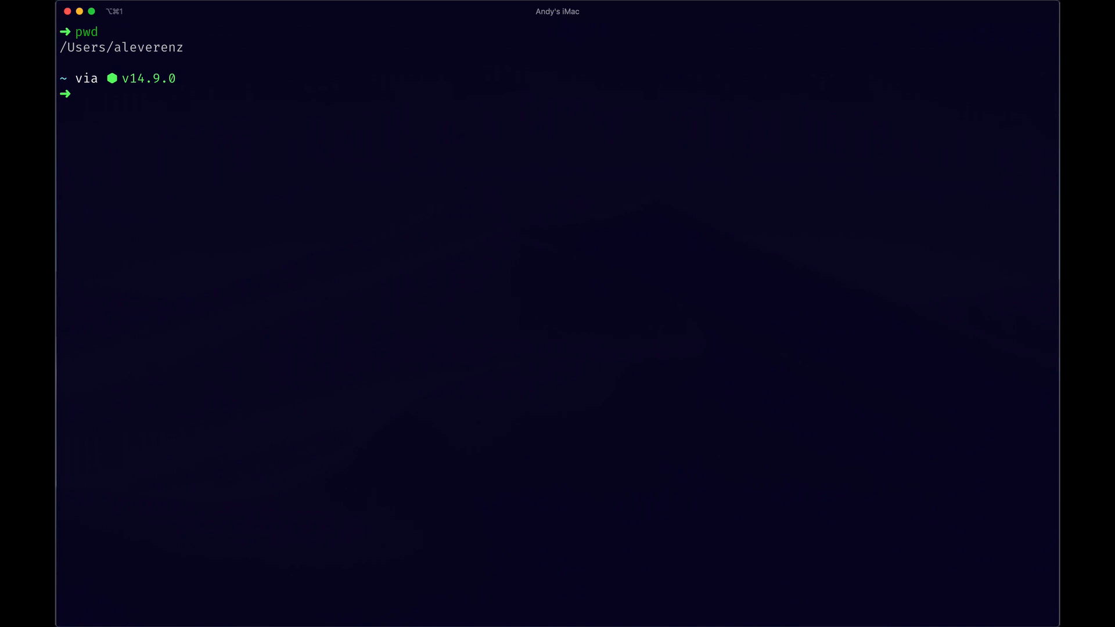
pyautogui.moveTo(313, 172)
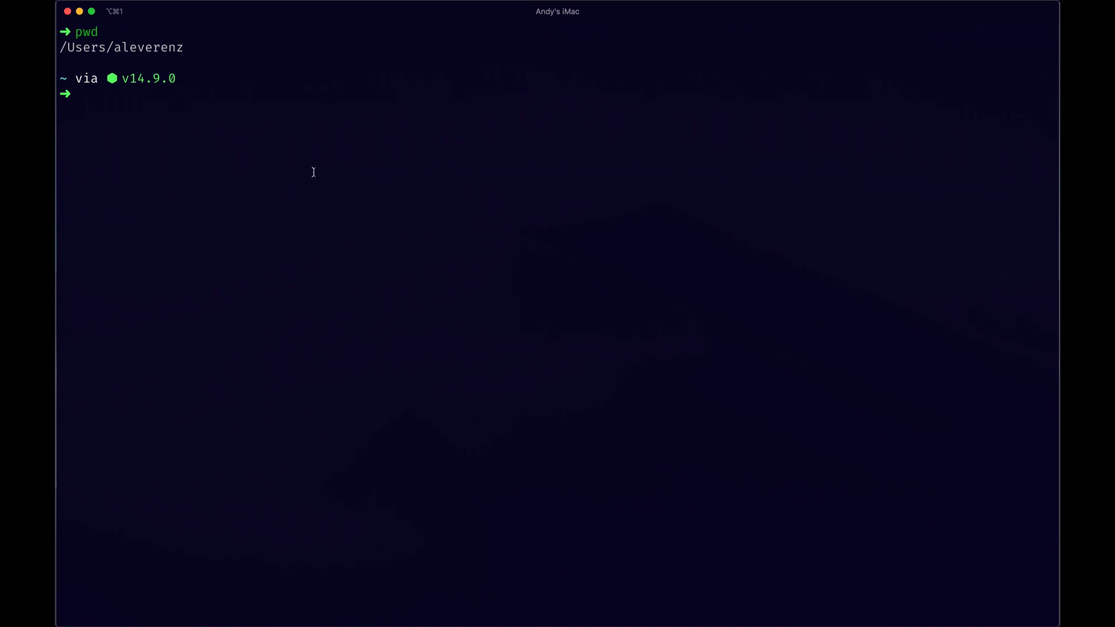
pyautogui.write('pw')
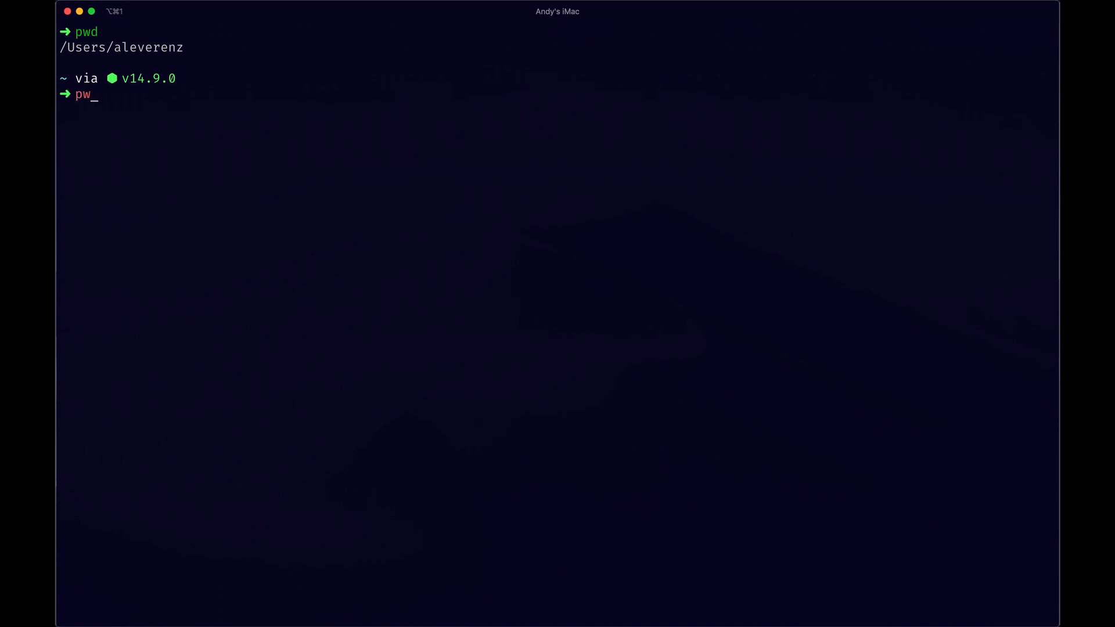
pyautogui.press('Return')
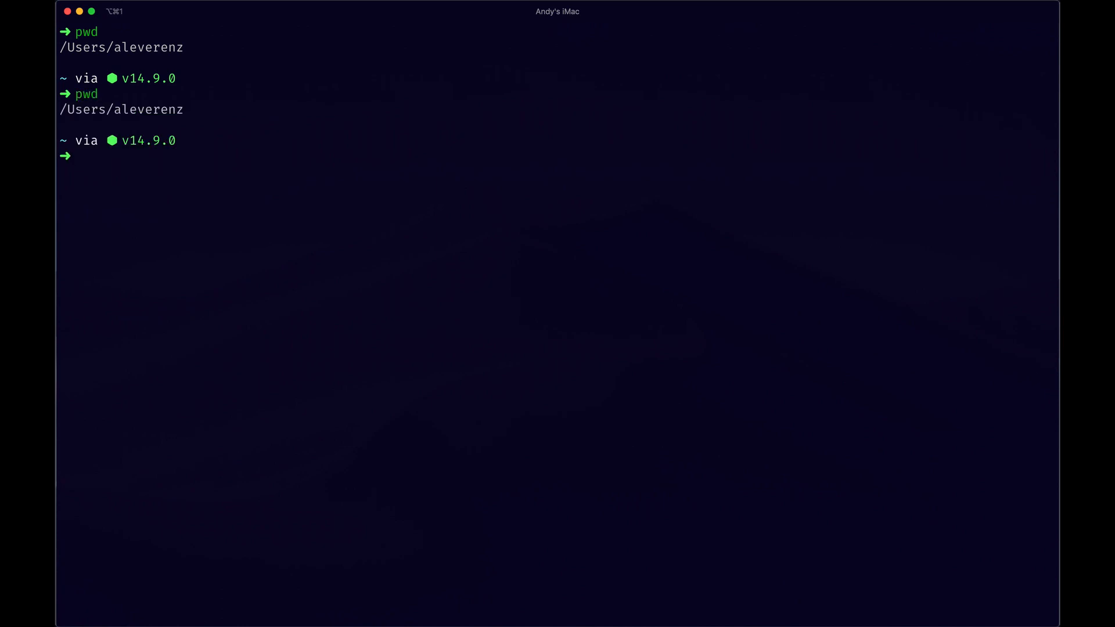
# Create an empty .railsrc file in the home folder.
pyautogui.write('touch .railsr')
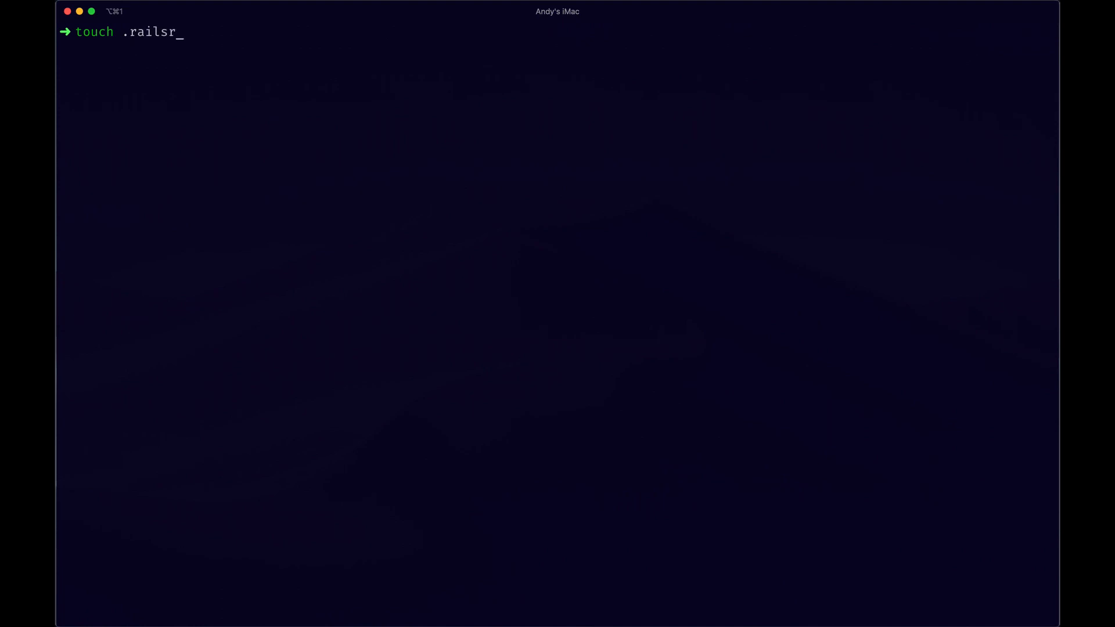
pyautogui.press('Return')
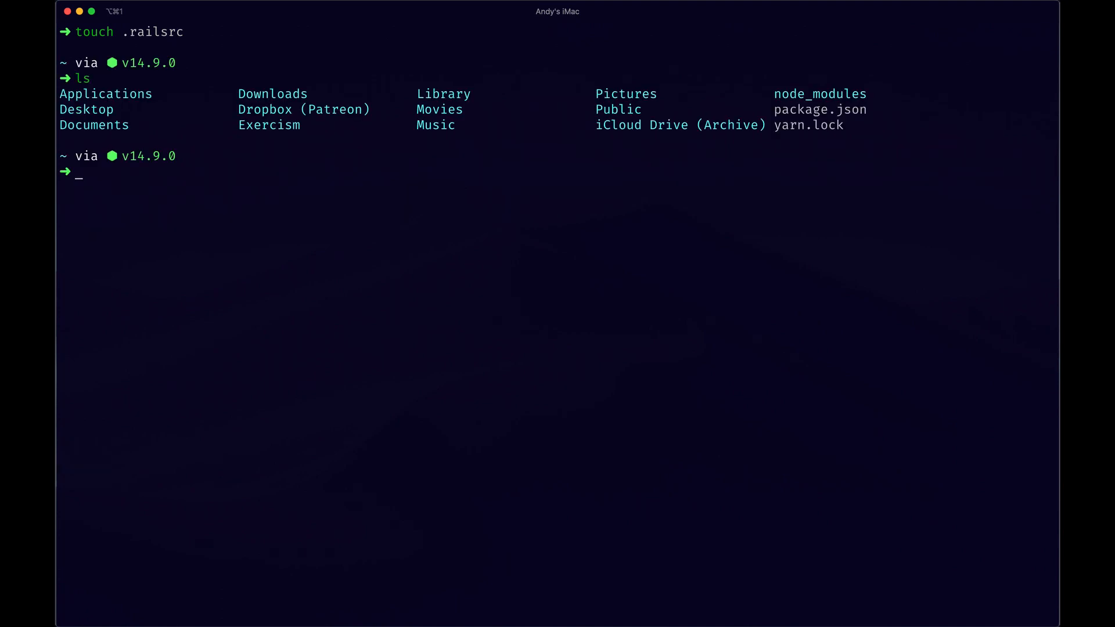
pyautogui.moveTo(701, 137)
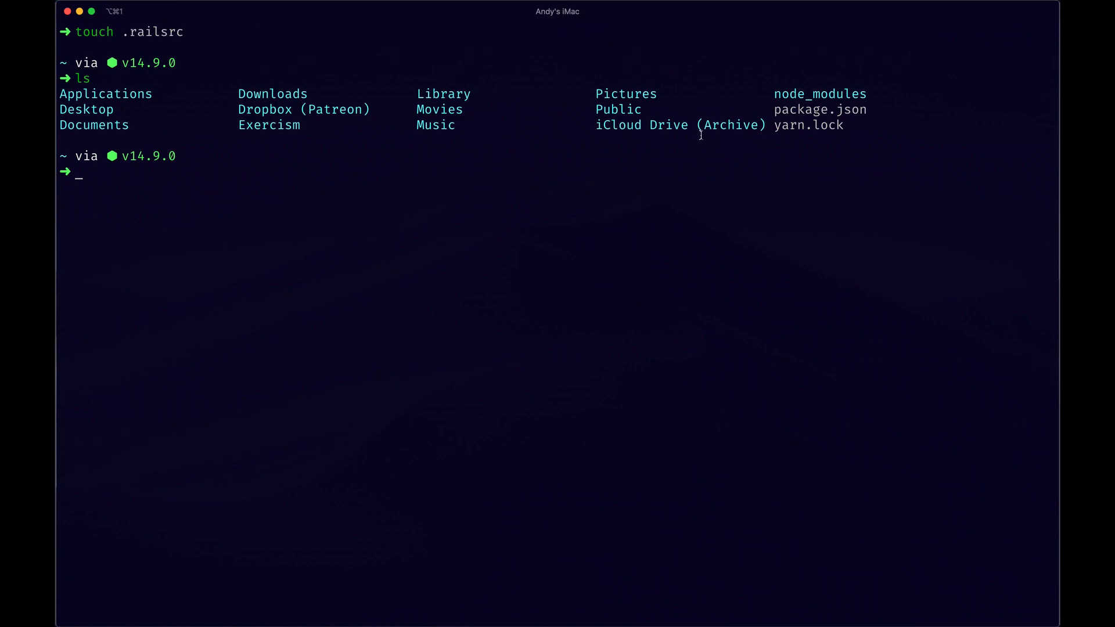
pyautogui.moveTo(326, 165)
pyautogui.write('ls')
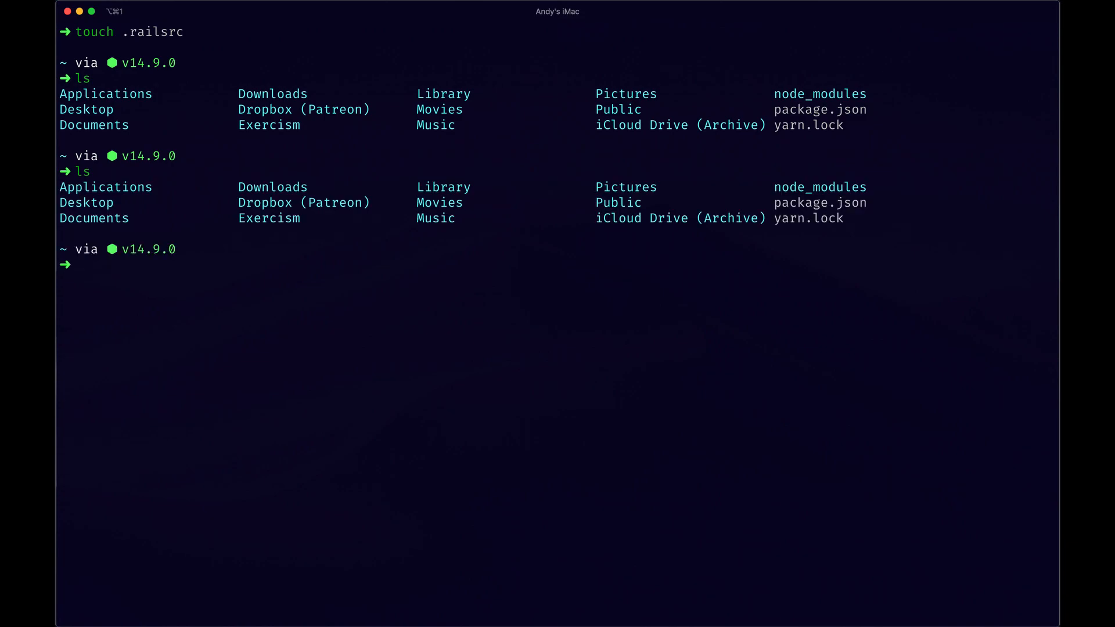
pyautogui.write('tocu')
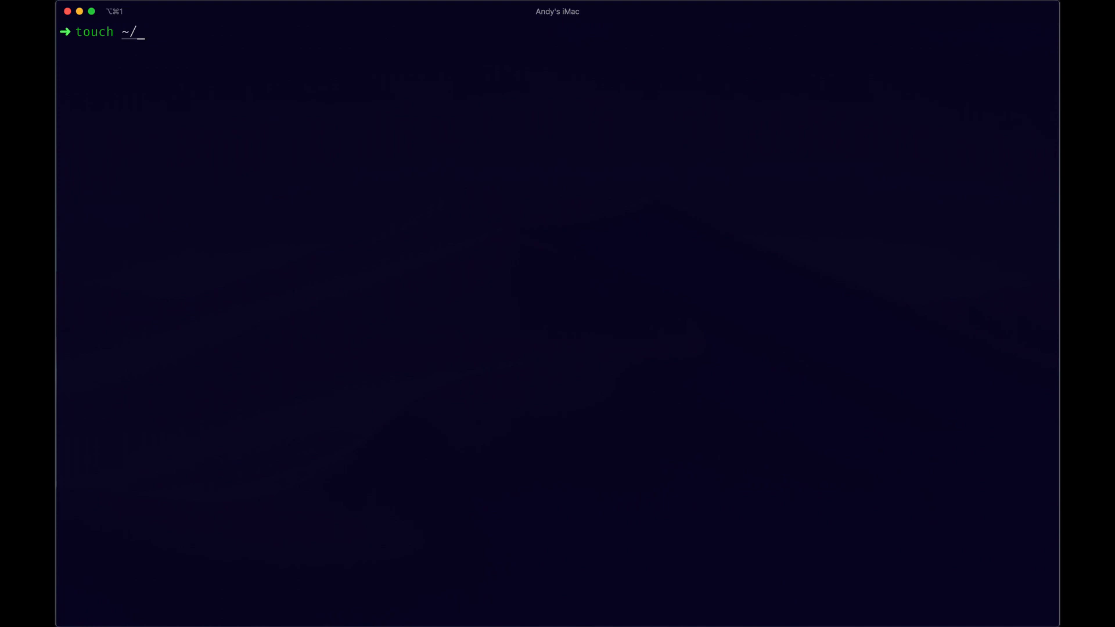
# Run touch ~/.railsrc to make sure the settings file exists.
pyautogui.write('.rails')
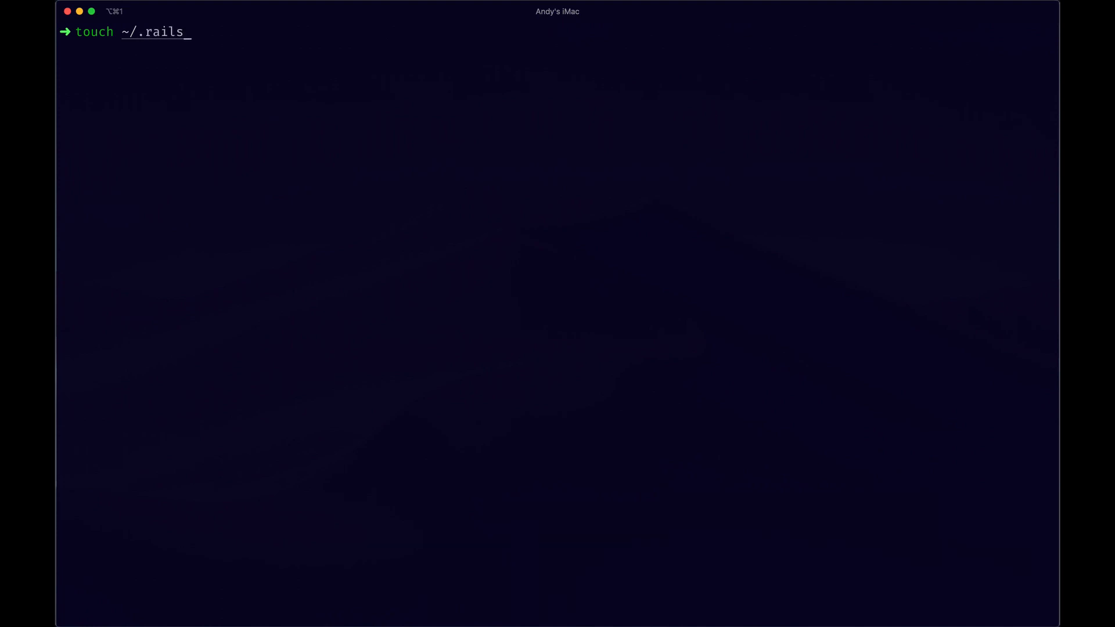
pyautogui.write('rc')
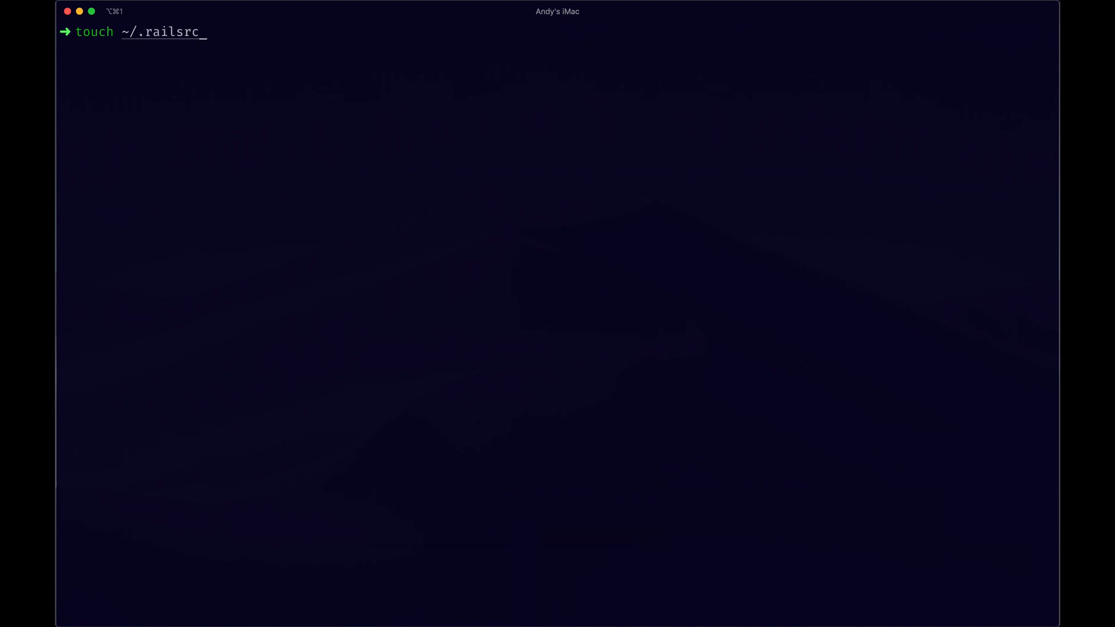
pyautogui.press('Return')
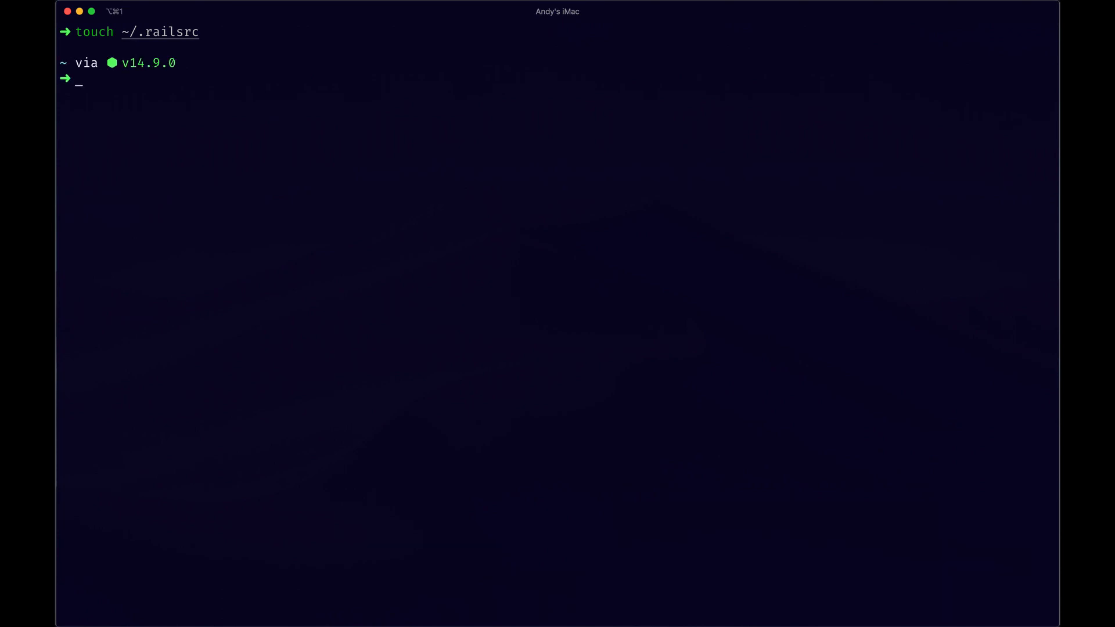
# Open ~/.railsrc in Visual Studio Code with the code command.
pyautogui.write('open')
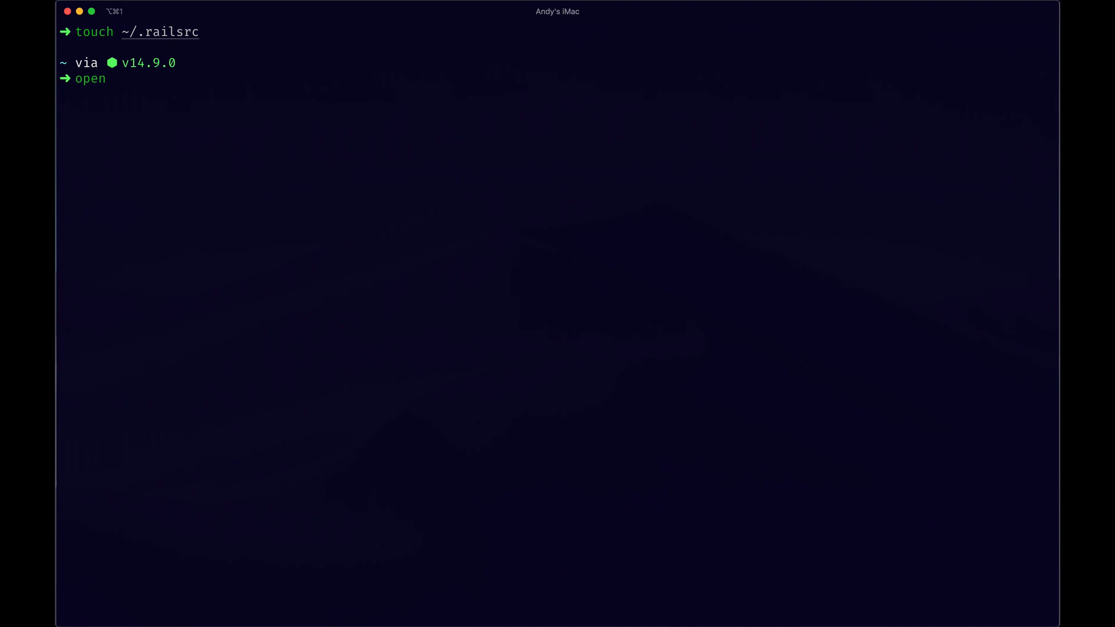
pyautogui.write('~/.')
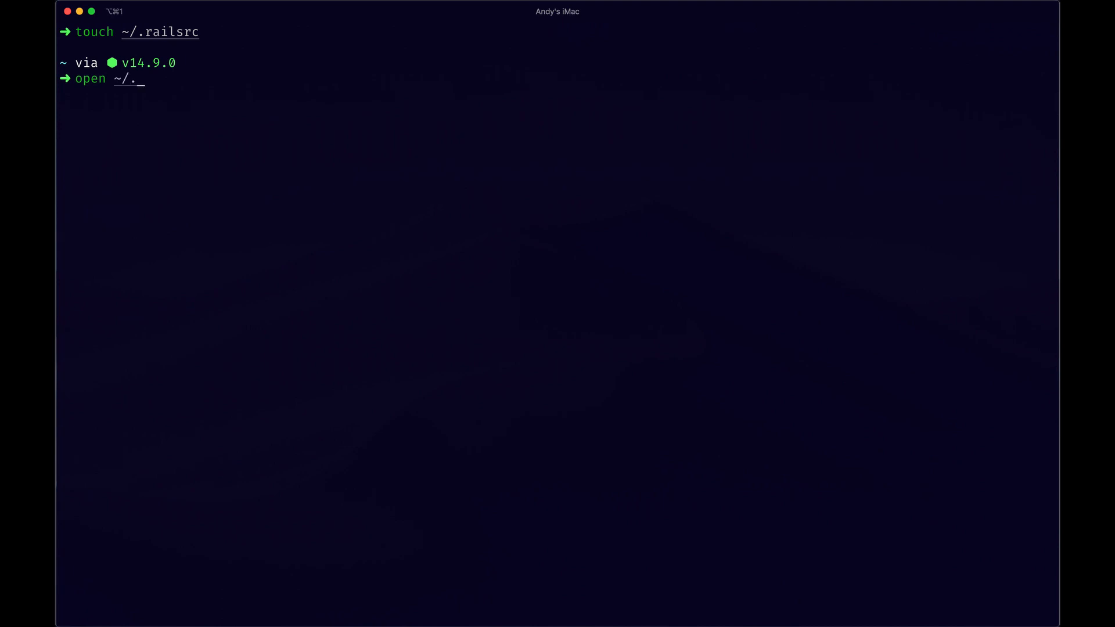
pyautogui.write('r')
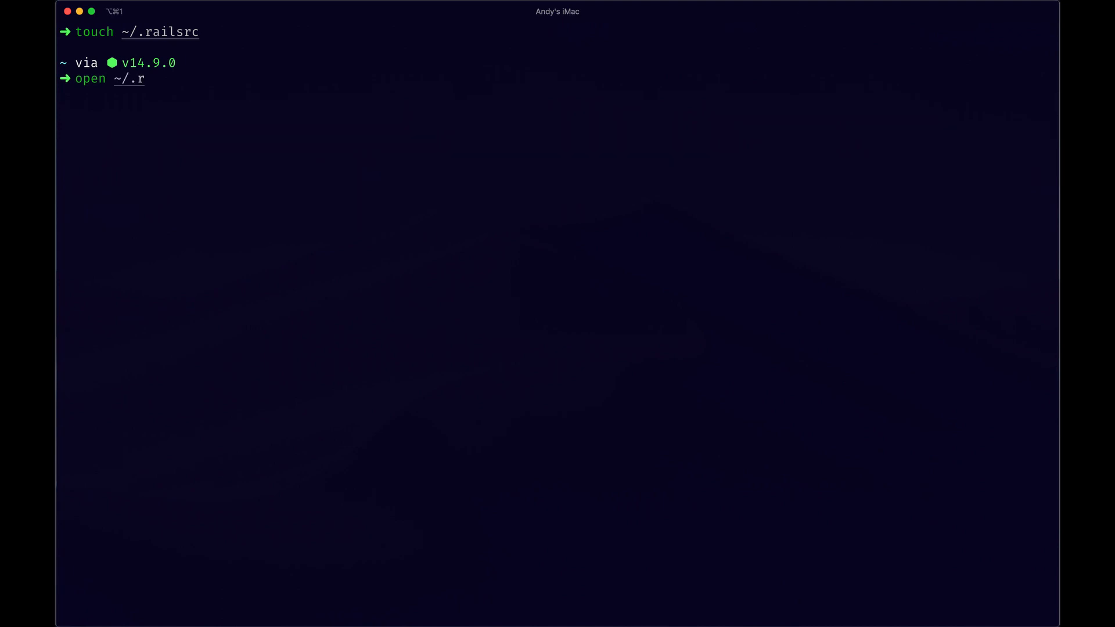
pyautogui.write('ailssrc')
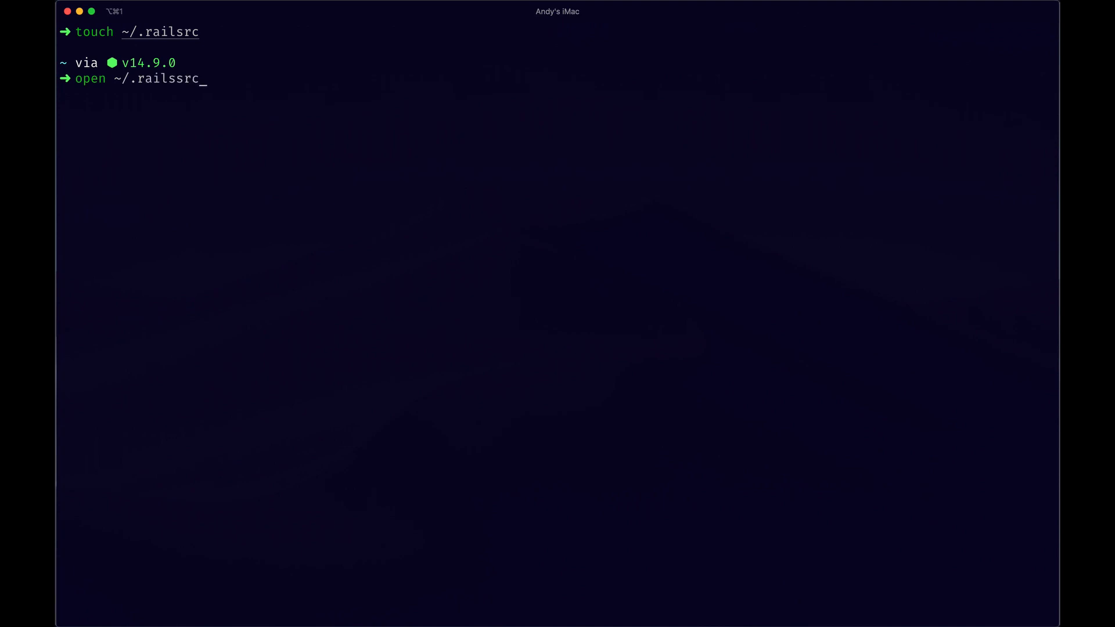
pyautogui.press('backspace')
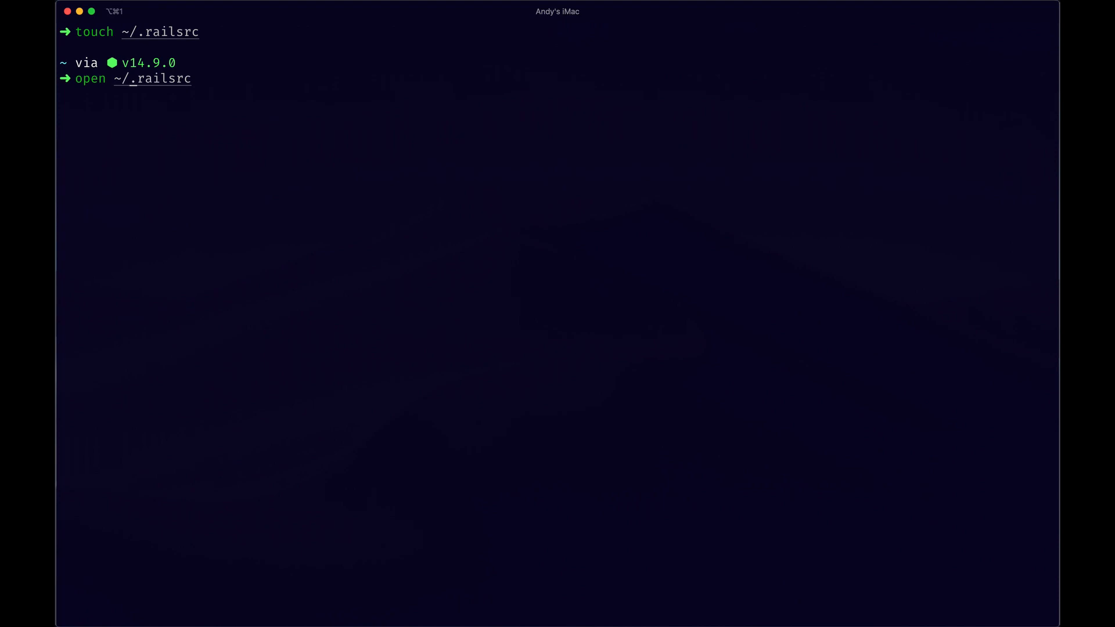
pyautogui.write('code')
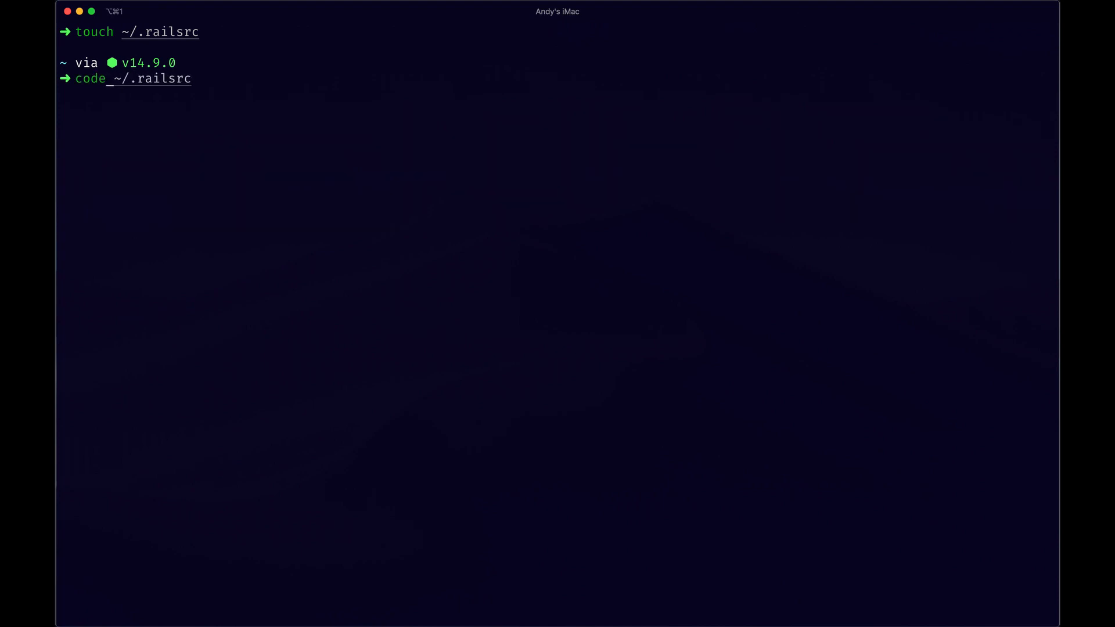
pyautogui.press('Return')
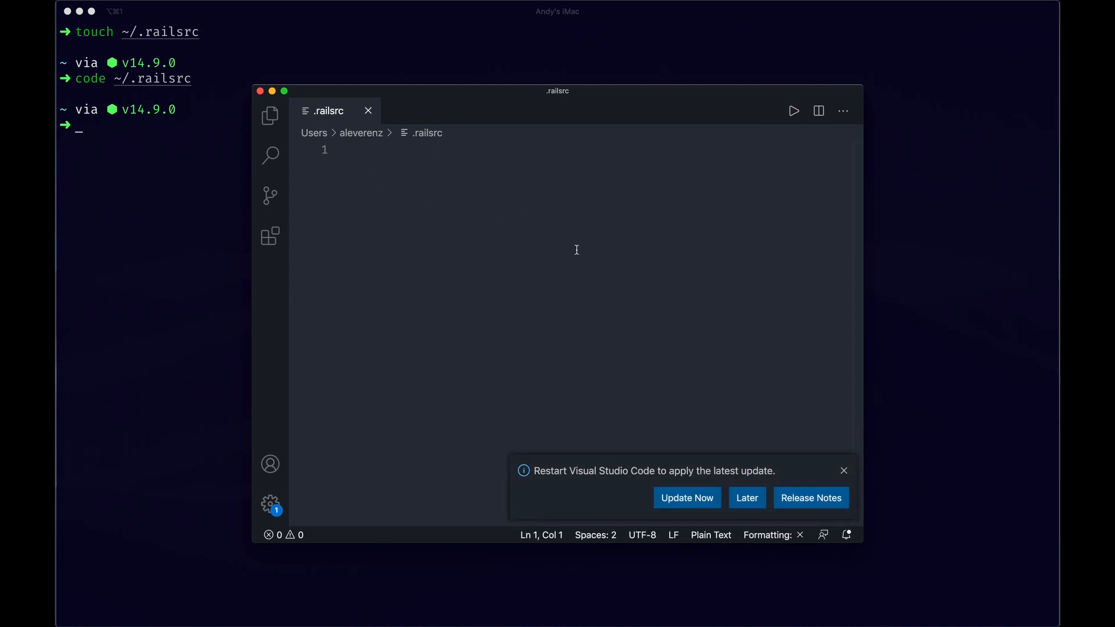
# Type '--database=postgresql --webpack=vue --template=' on line 1 of .railsrc.
pyautogui.click(843, 470)
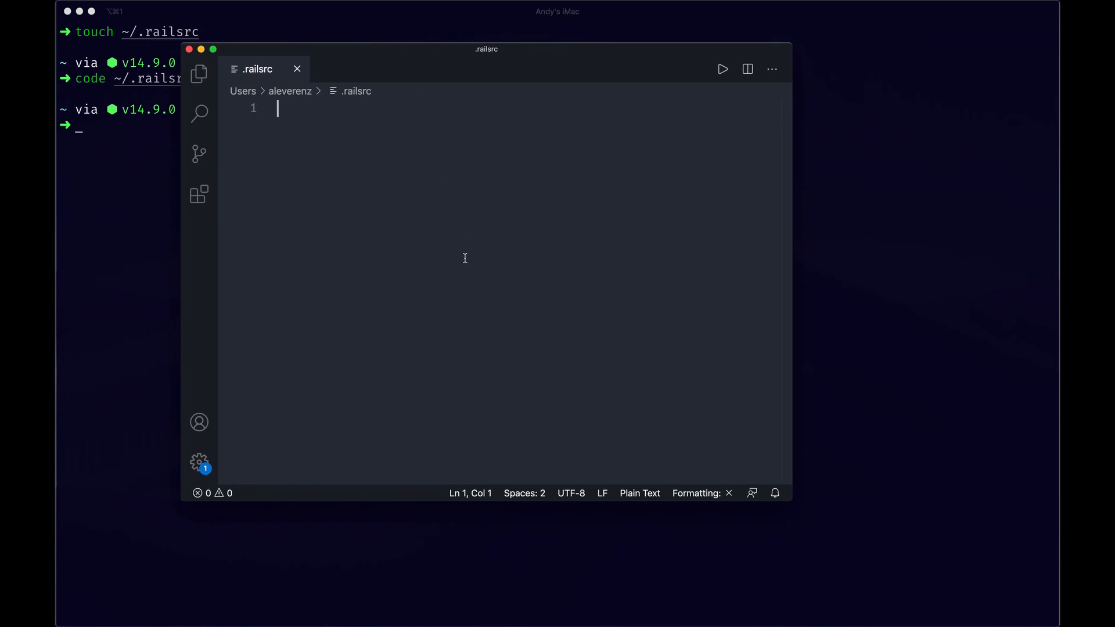
pyautogui.moveTo(556, 174)
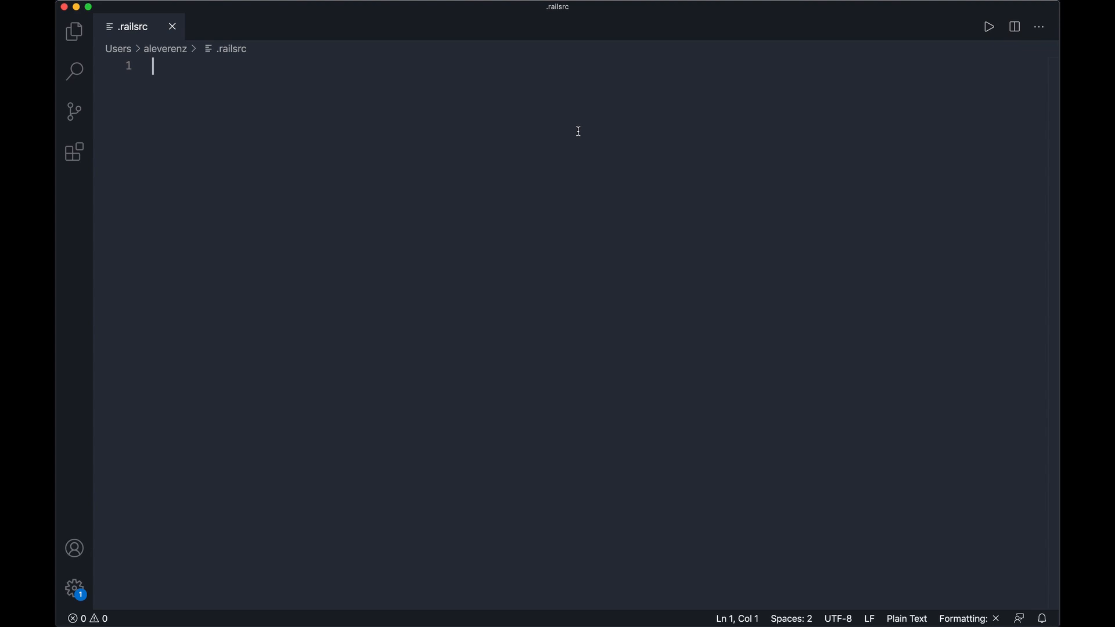
pyautogui.write('--dat')
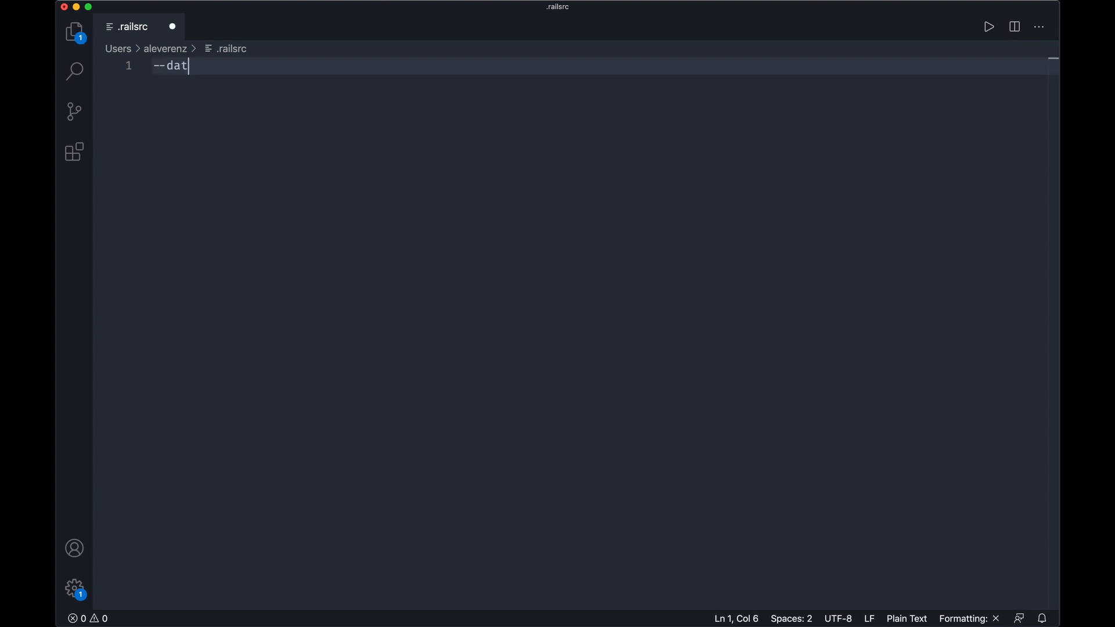
pyautogui.write('abase')
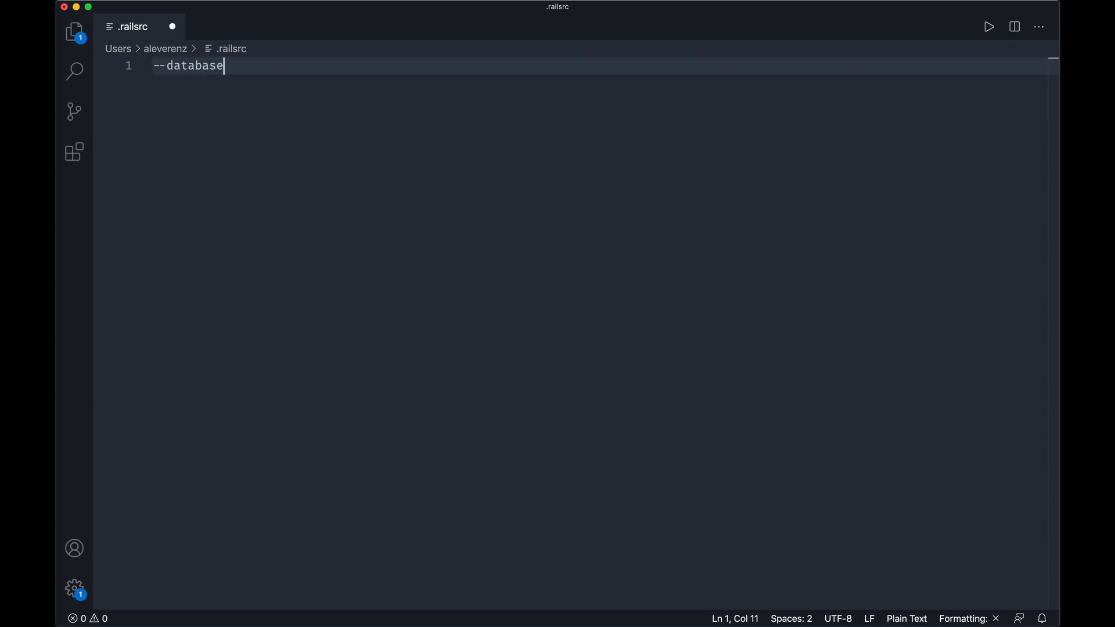
pyautogui.write('=pos')
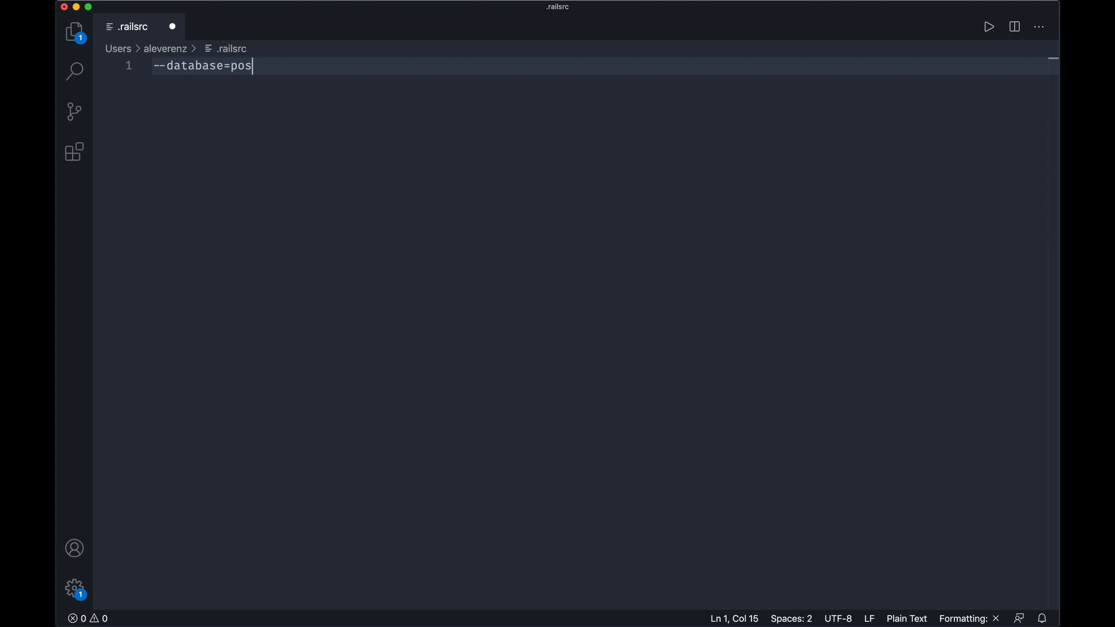
pyautogui.write('tgresql --')
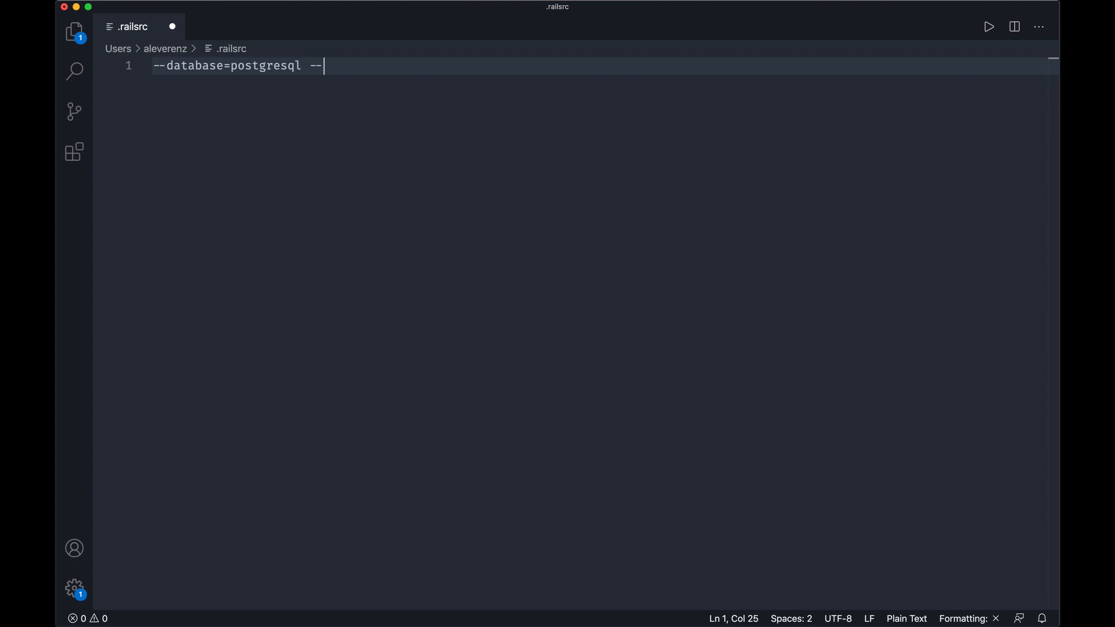
pyautogui.write('webp')
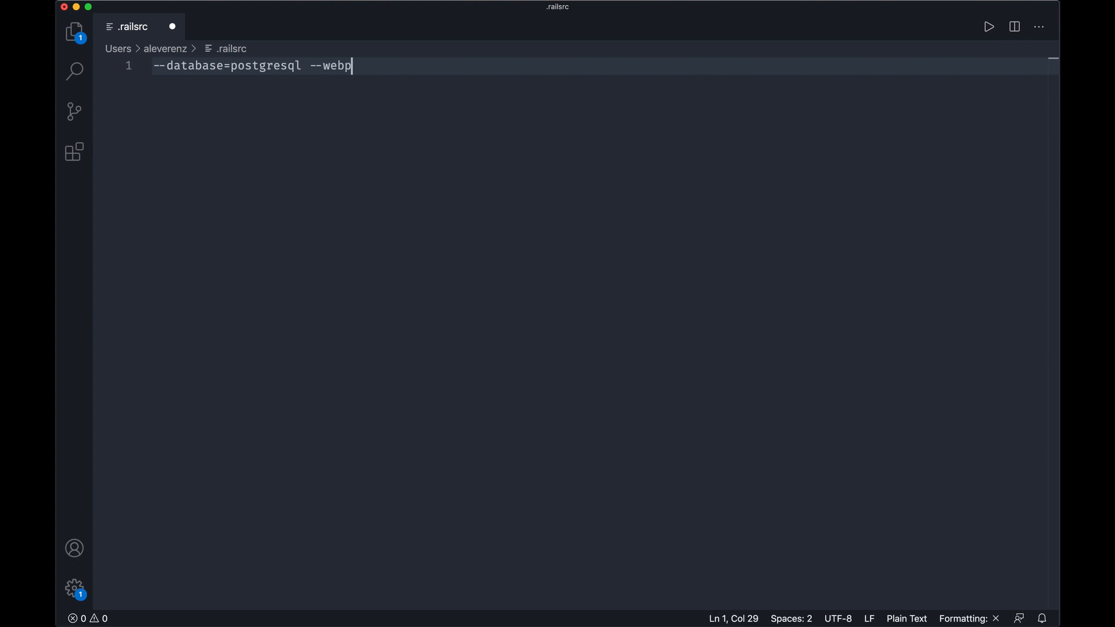
pyautogui.write('ack=vue')
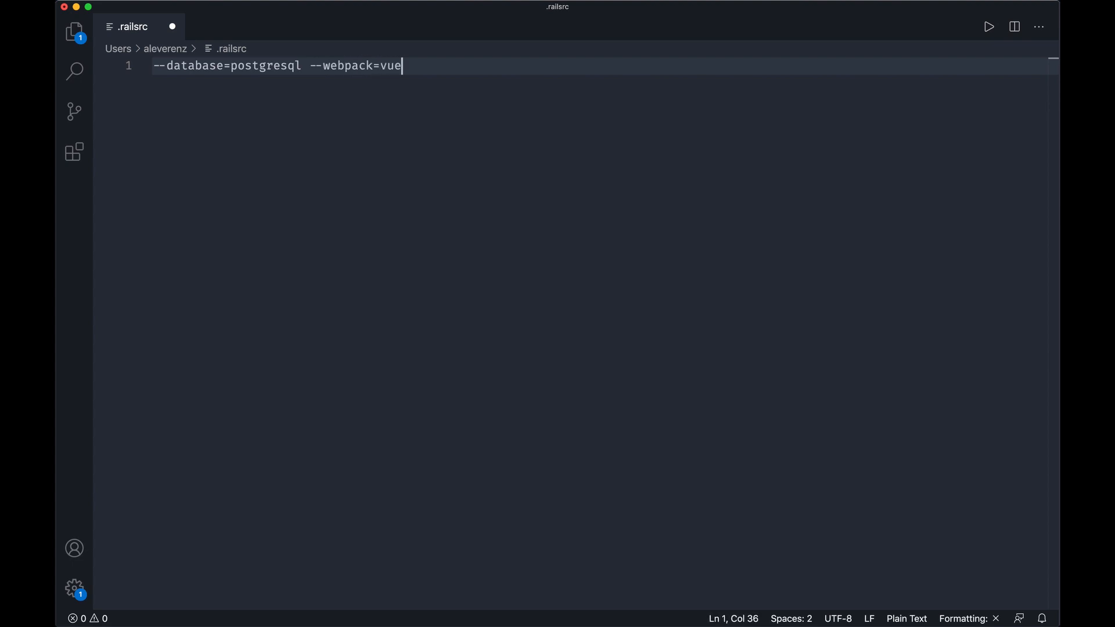
pyautogui.write('--tem')
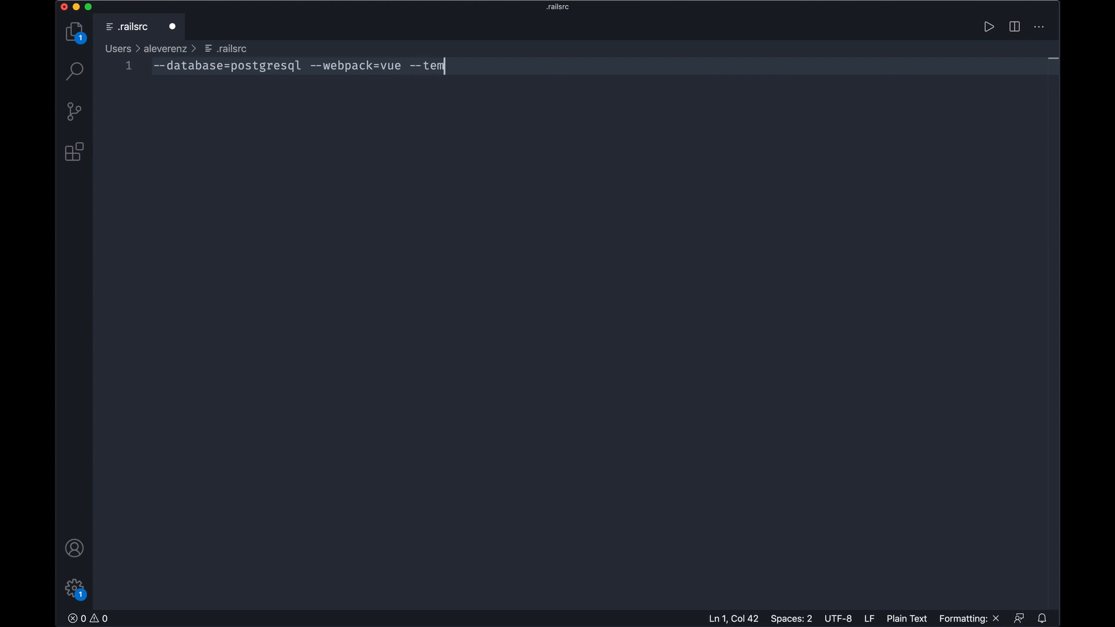
pyautogui.write('plate')
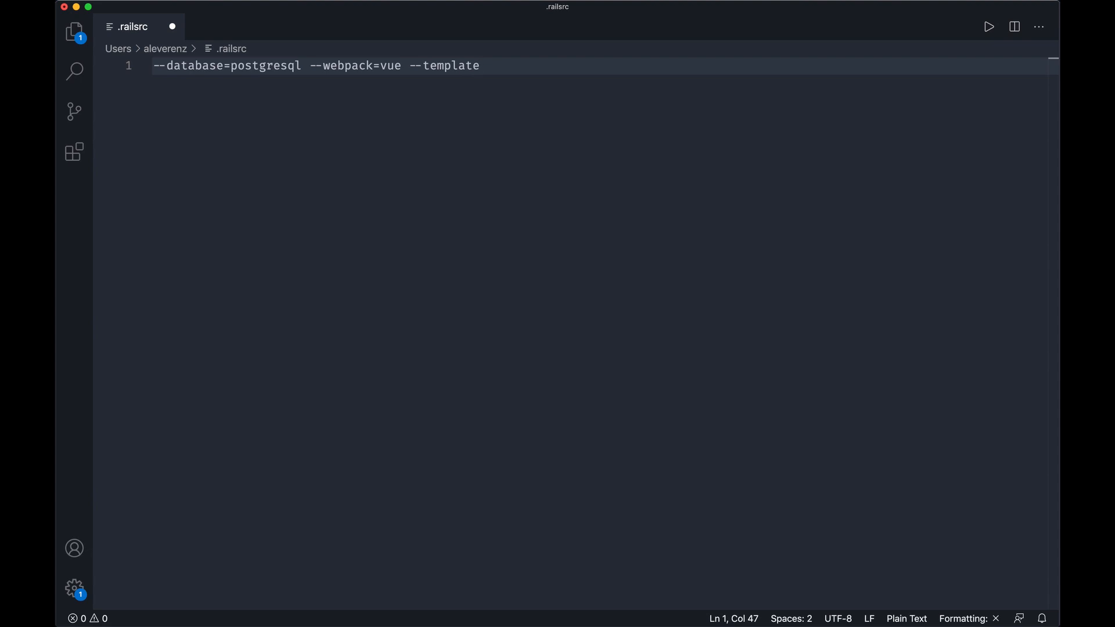
pyautogui.write('=')
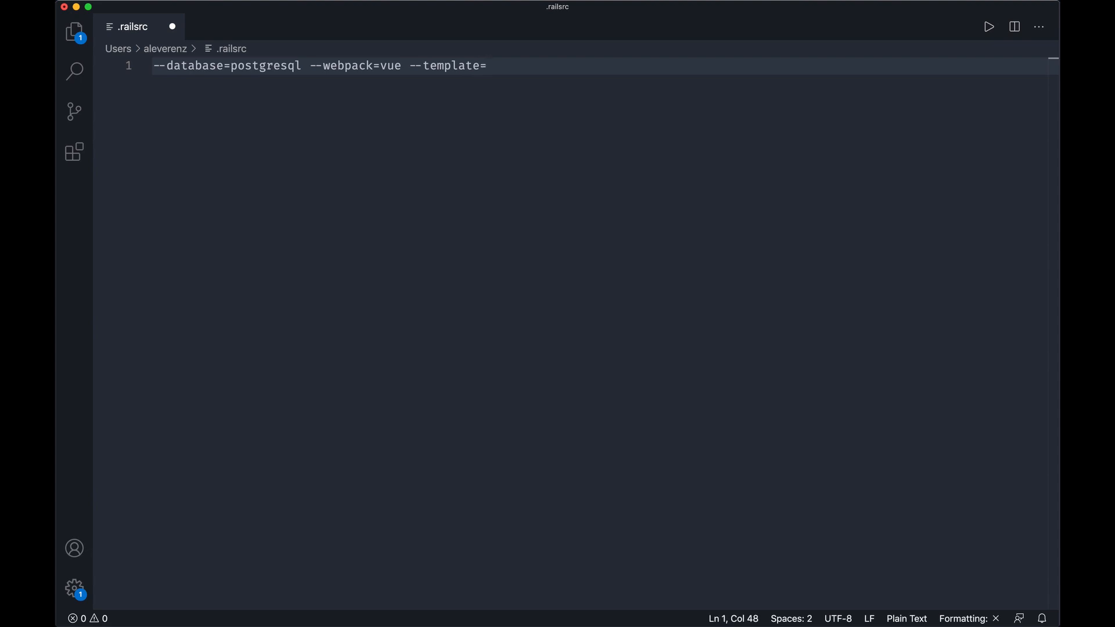
pyautogui.write('/')
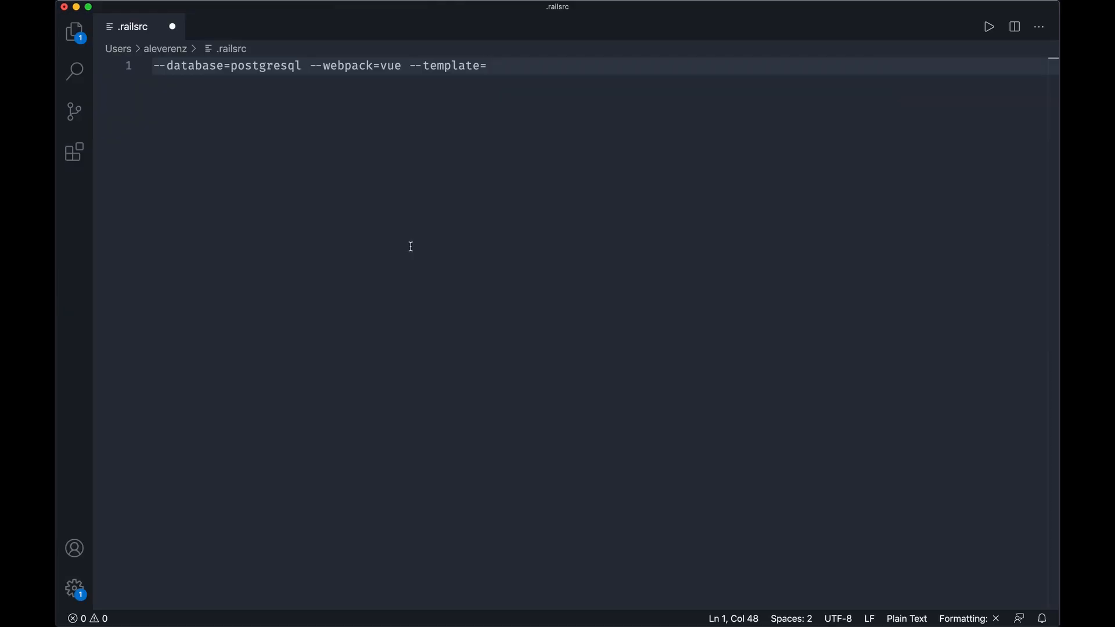
# Complete the template path as /Users/aleverenz/Documents/code/kickoff_tailwind/template.rb.
pyautogui.write('/Users/aleverenz/Documents/code/kickoff_tailwind')
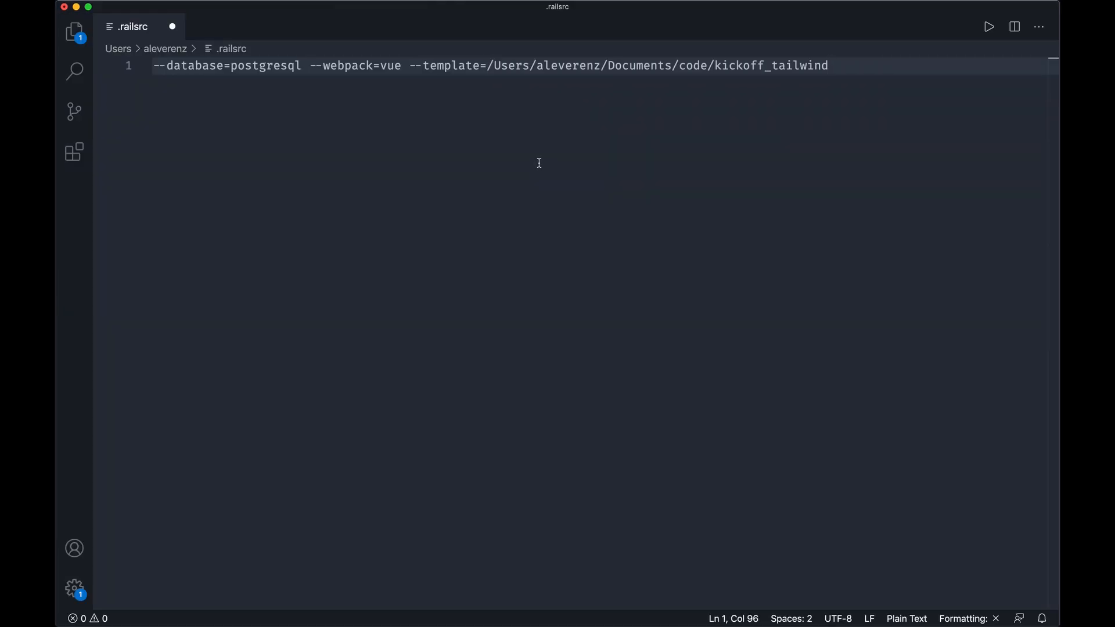
pyautogui.write('/temp')
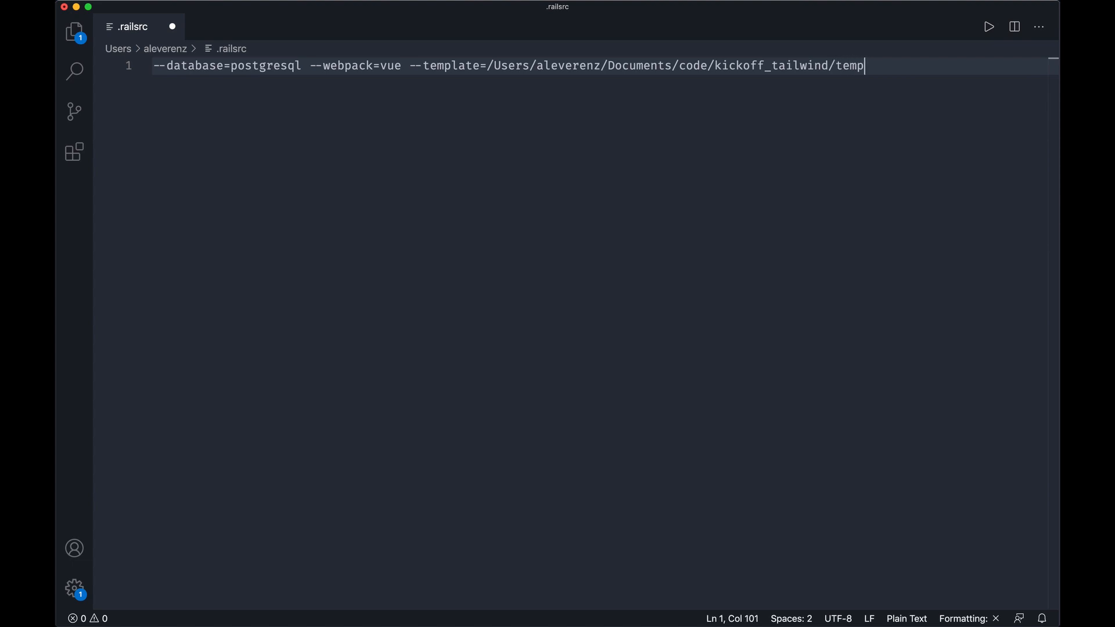
pyautogui.write('late.rb')
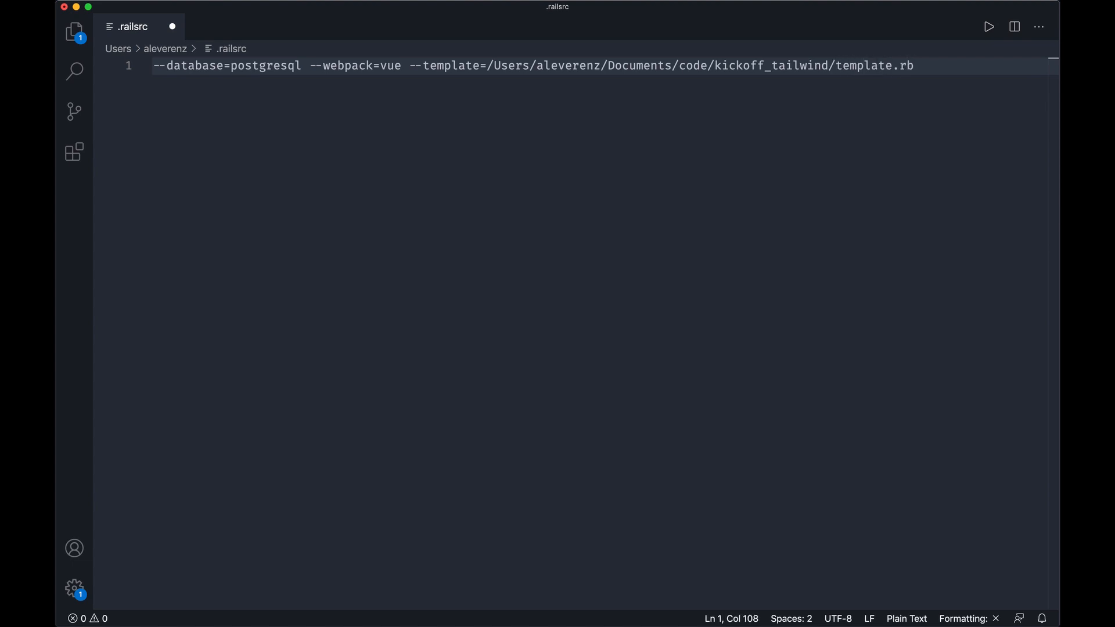
pyautogui.moveTo(484, 127)
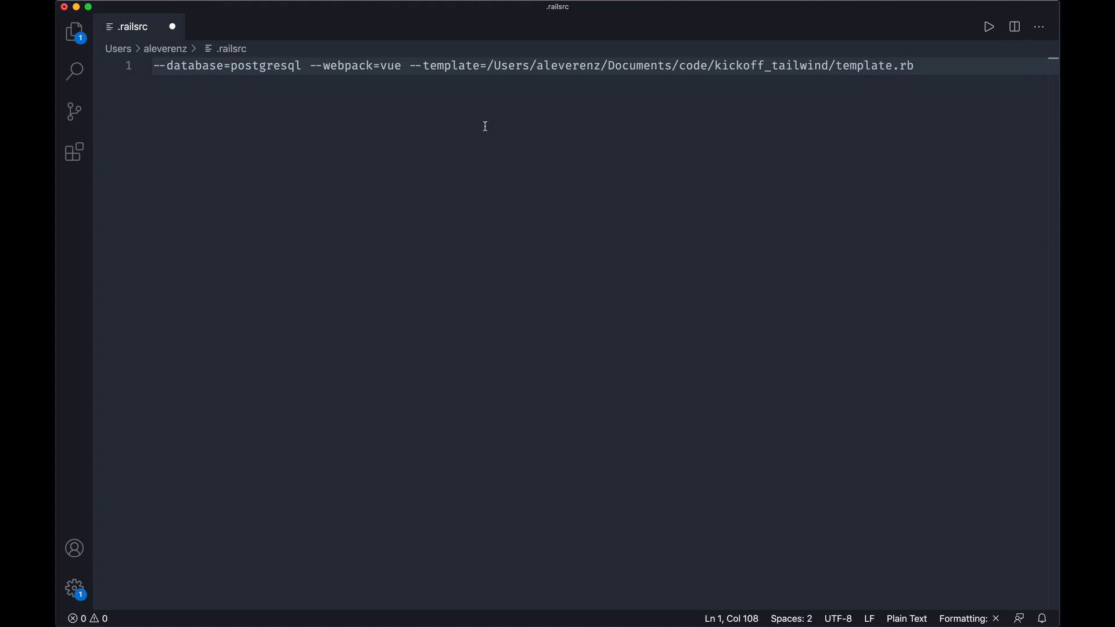
pyautogui.moveTo(771, 82)
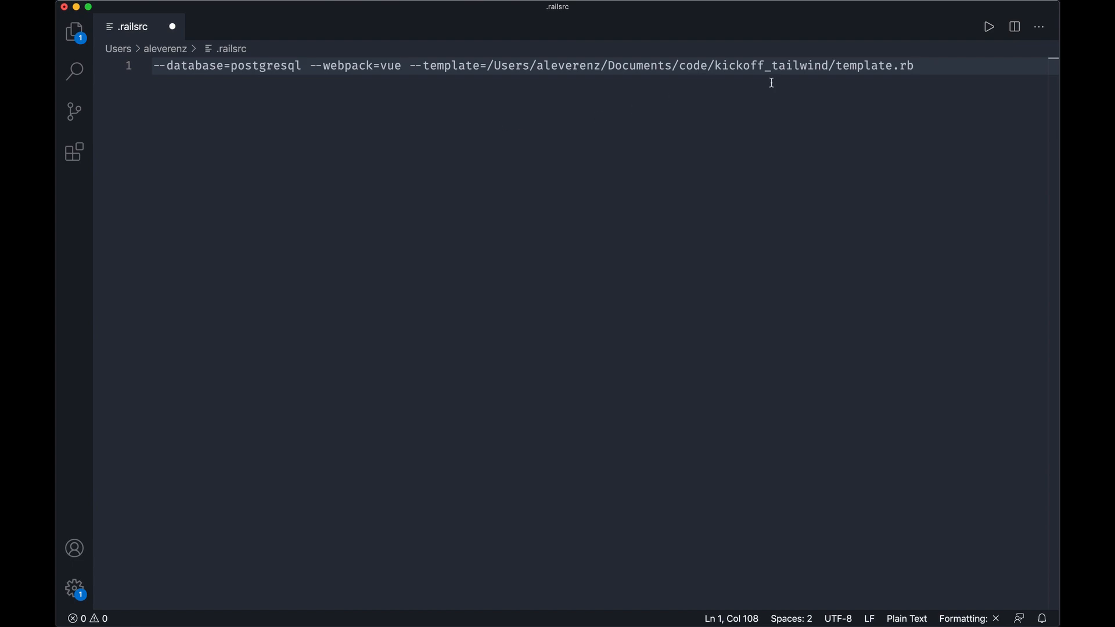
pyautogui.moveTo(915, 65)
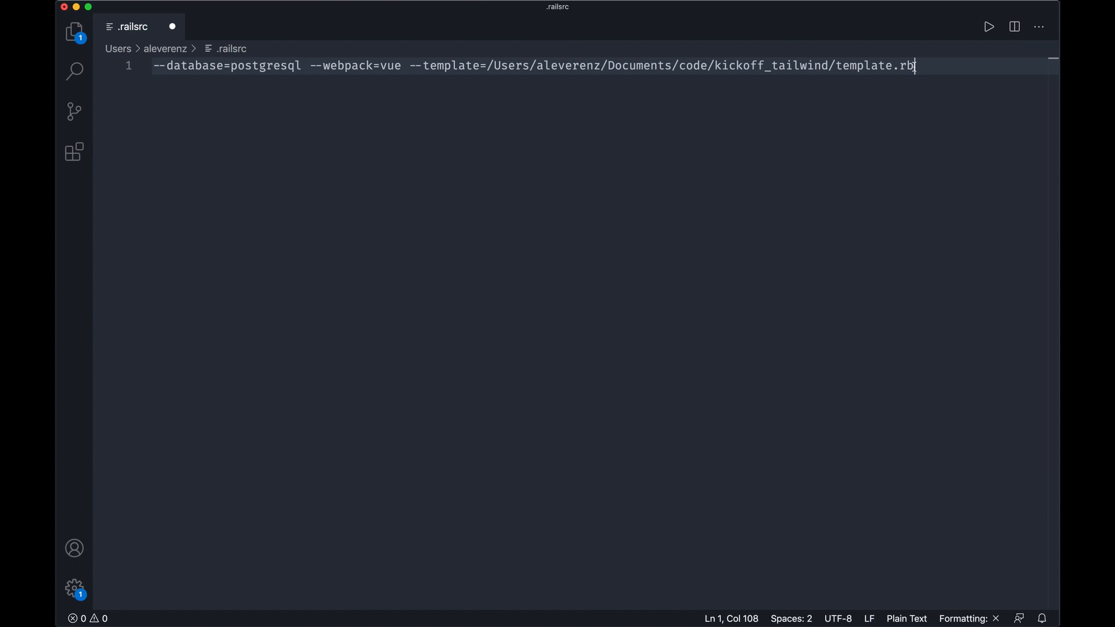
# Prepend --skip-action-mailbox, save .railsrc, and bring the terminal to the front.
pyautogui.write('--sl')
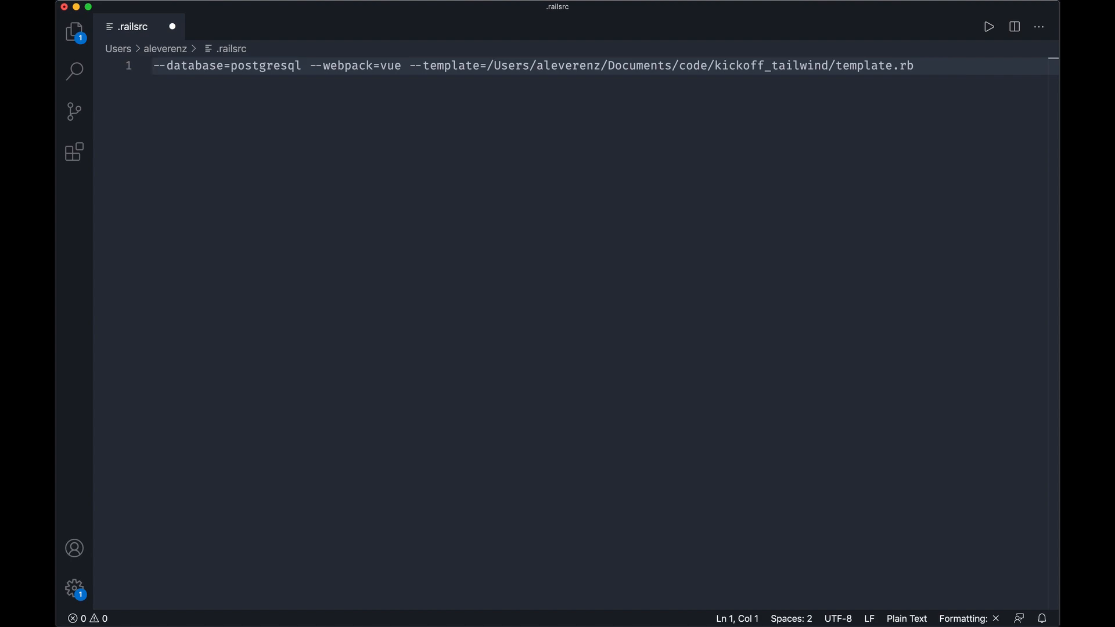
pyautogui.write('--skip')
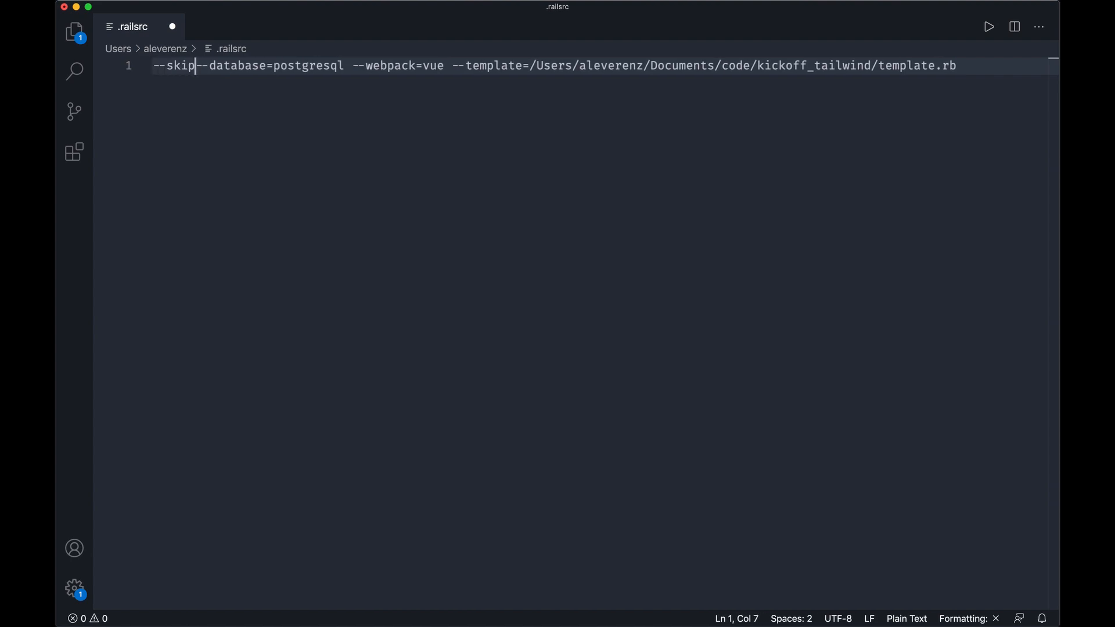
pyautogui.write('-action')
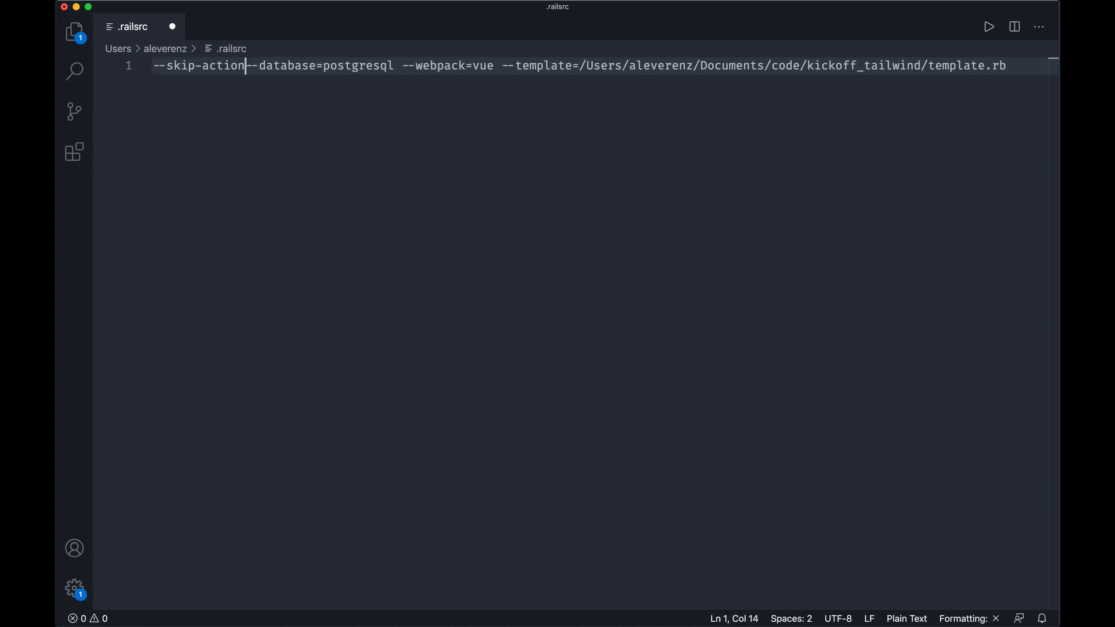
pyautogui.write('-m')
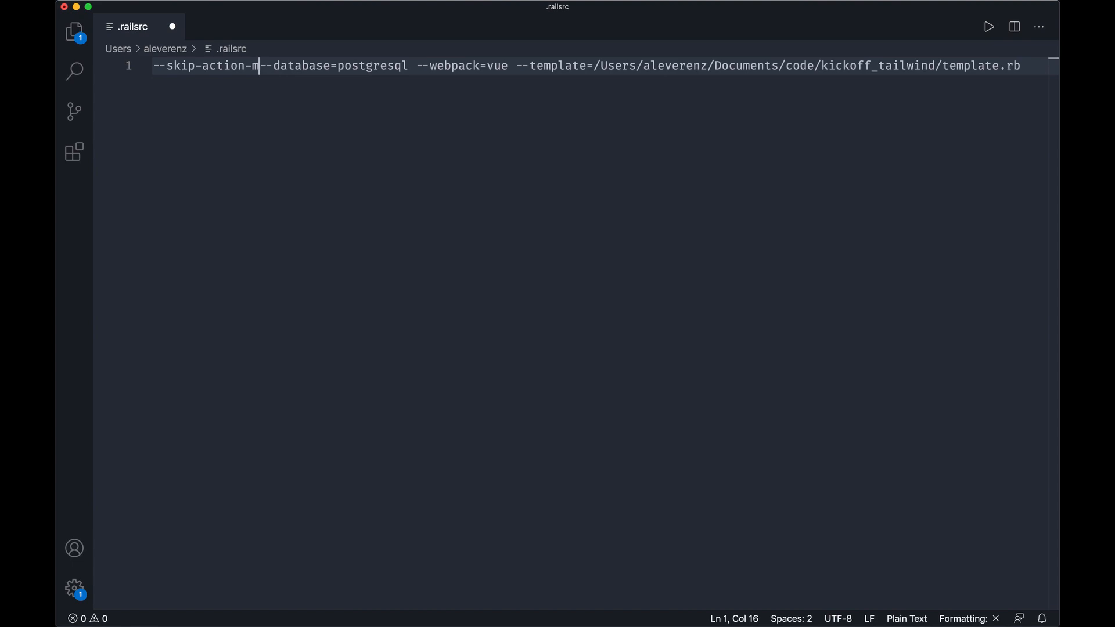
pyautogui.write('ailbox')
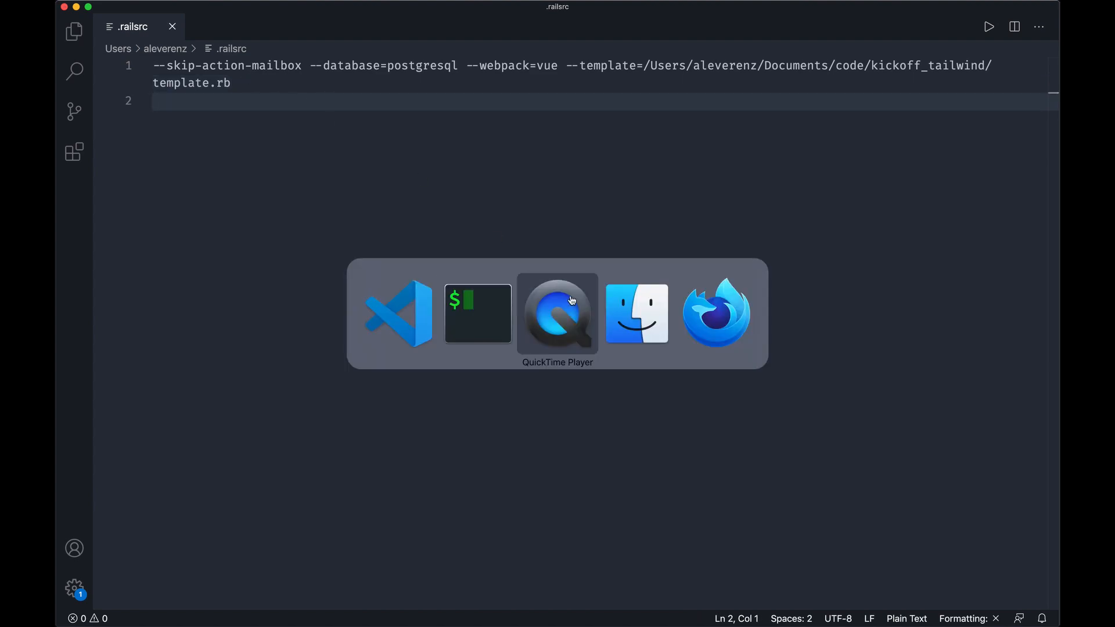
pyautogui.click(476, 313)
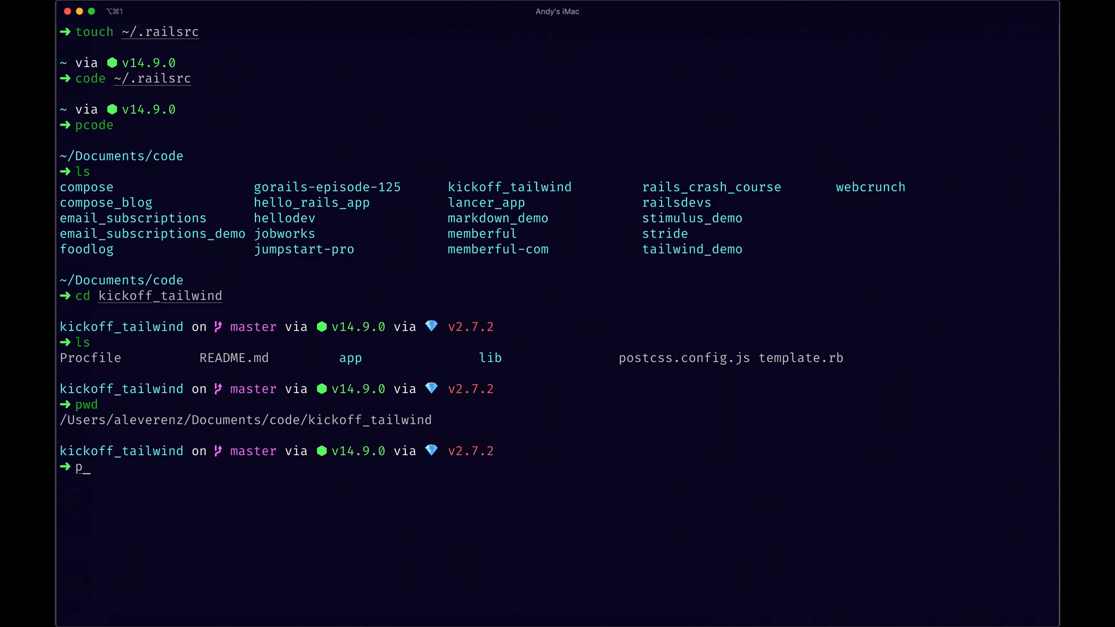
# Clear the screen, go to the Desktop, and run 'rails new demo_rails_app'.
pyautogui.press('Backspace')
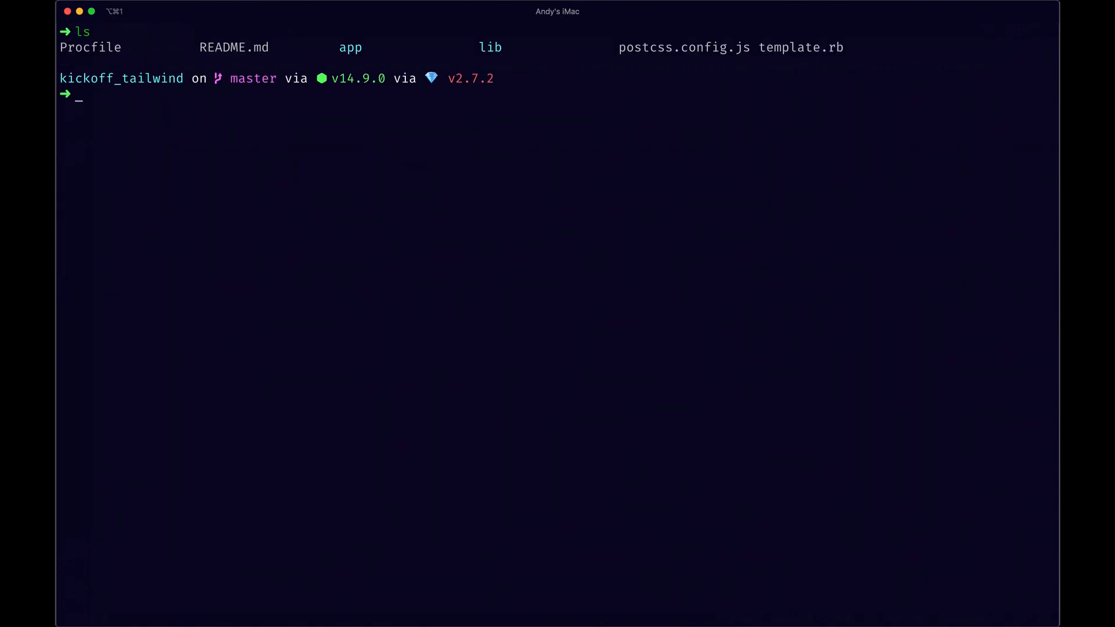
pyautogui.write('cd ~')
pyautogui.write('cd Desktop')
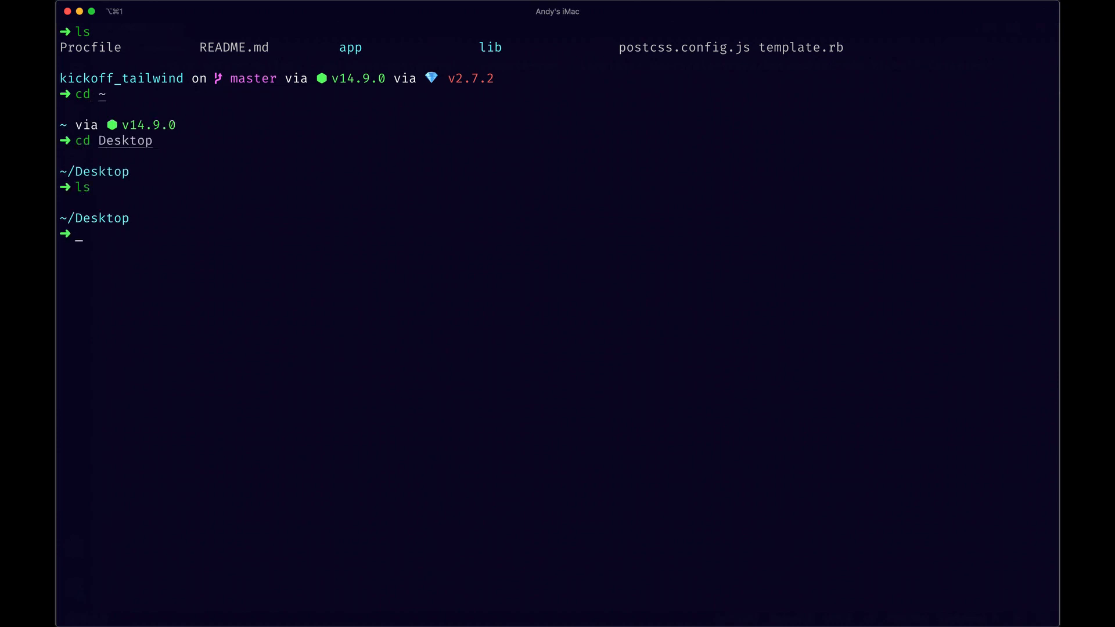
pyautogui.write('rai')
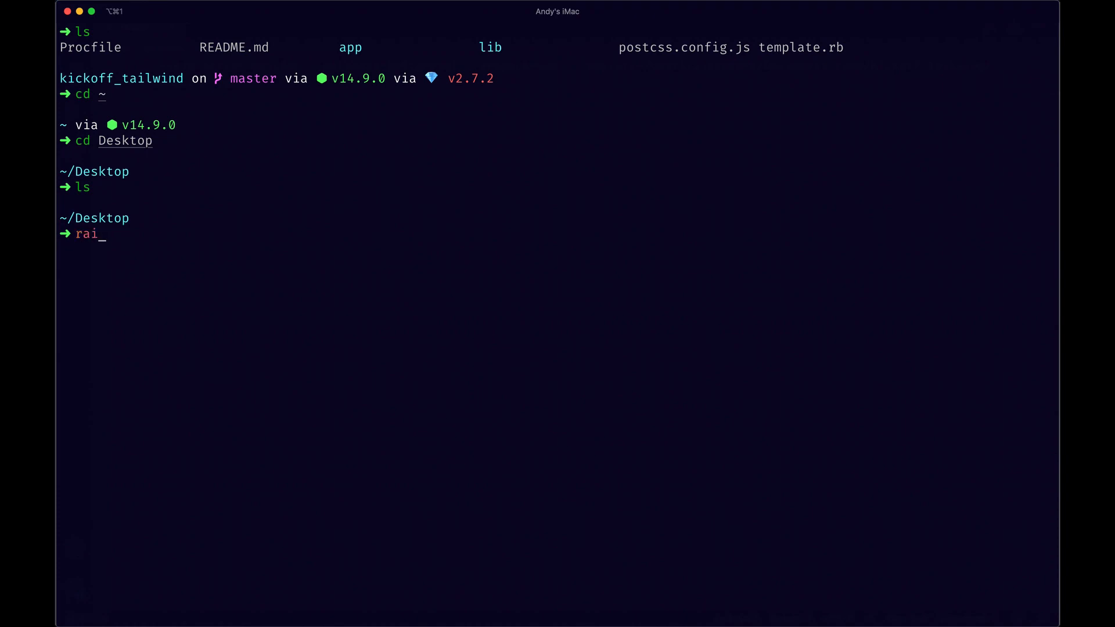
pyautogui.write('ls new')
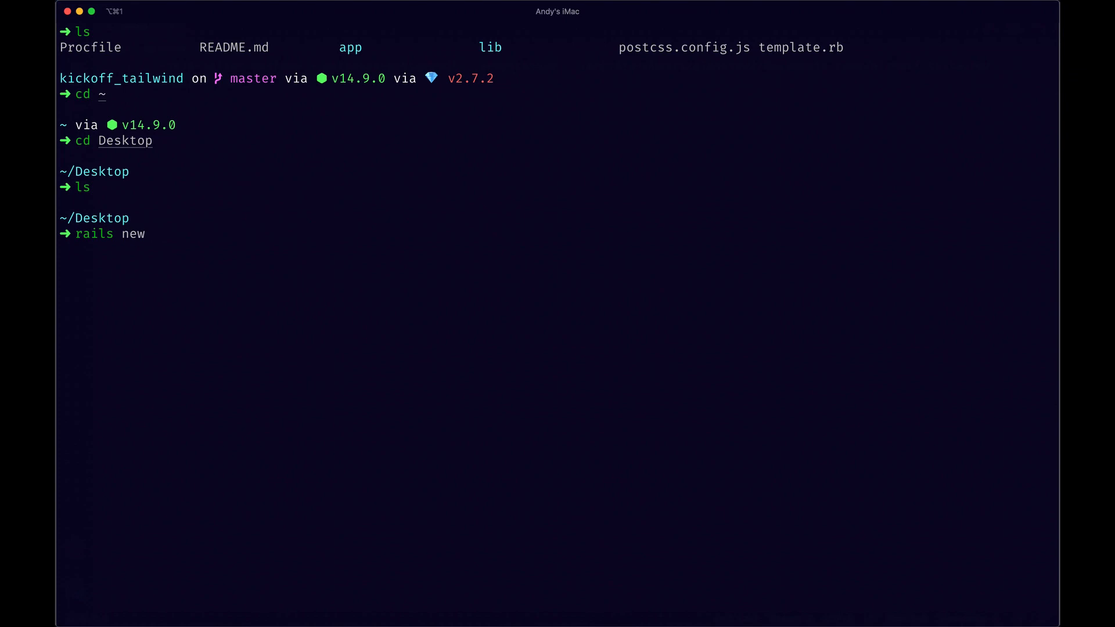
pyautogui.write('dem')
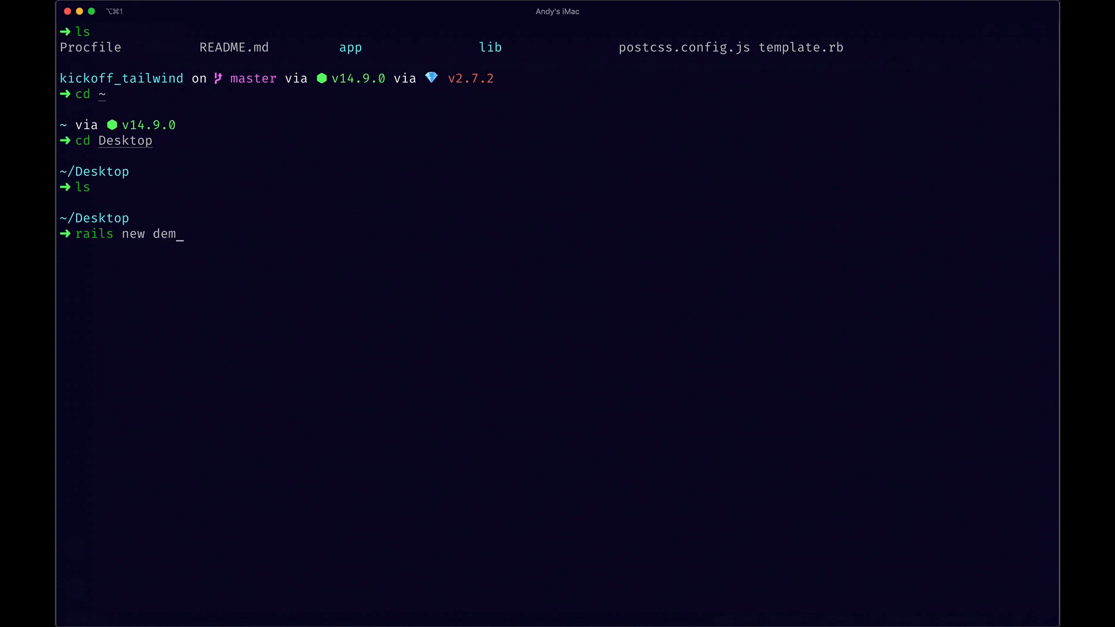
pyautogui.write('o_')
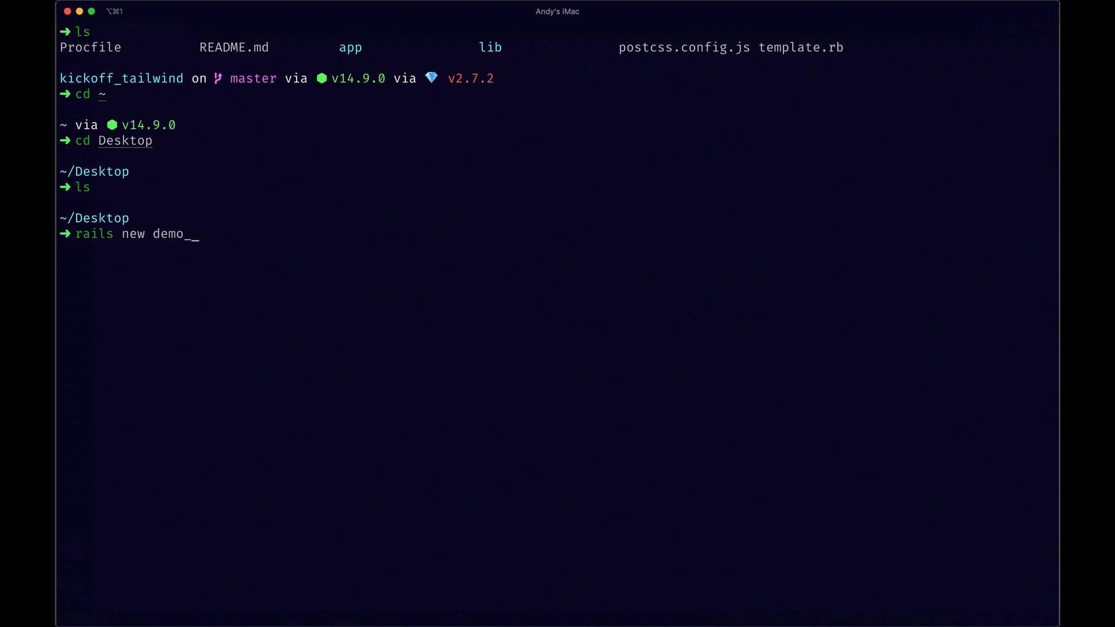
pyautogui.write('rails')
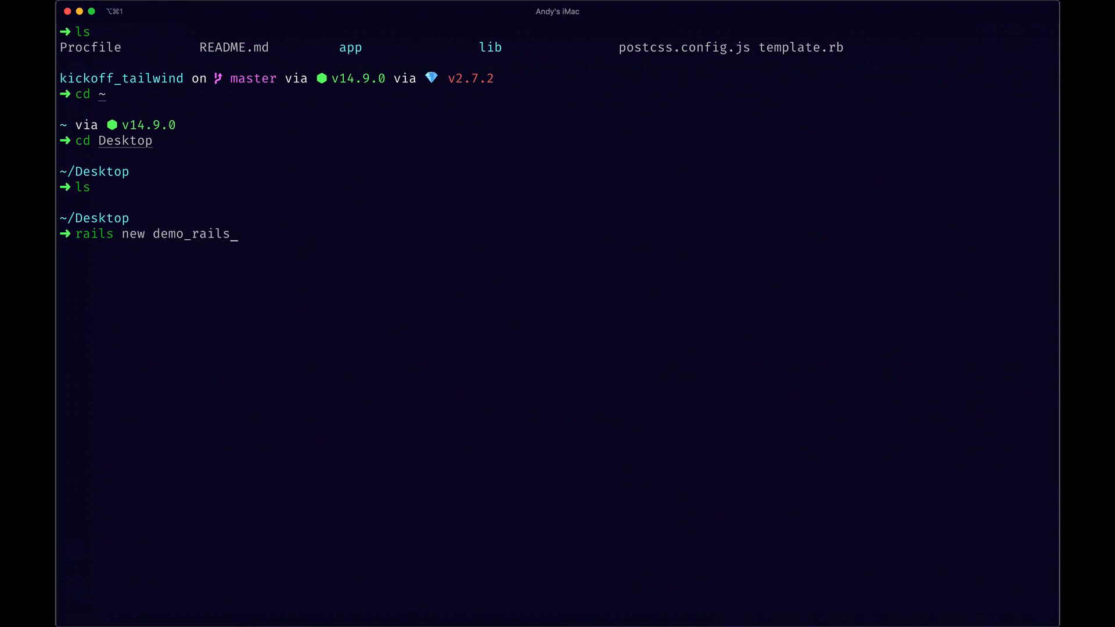
pyautogui.press('Return')
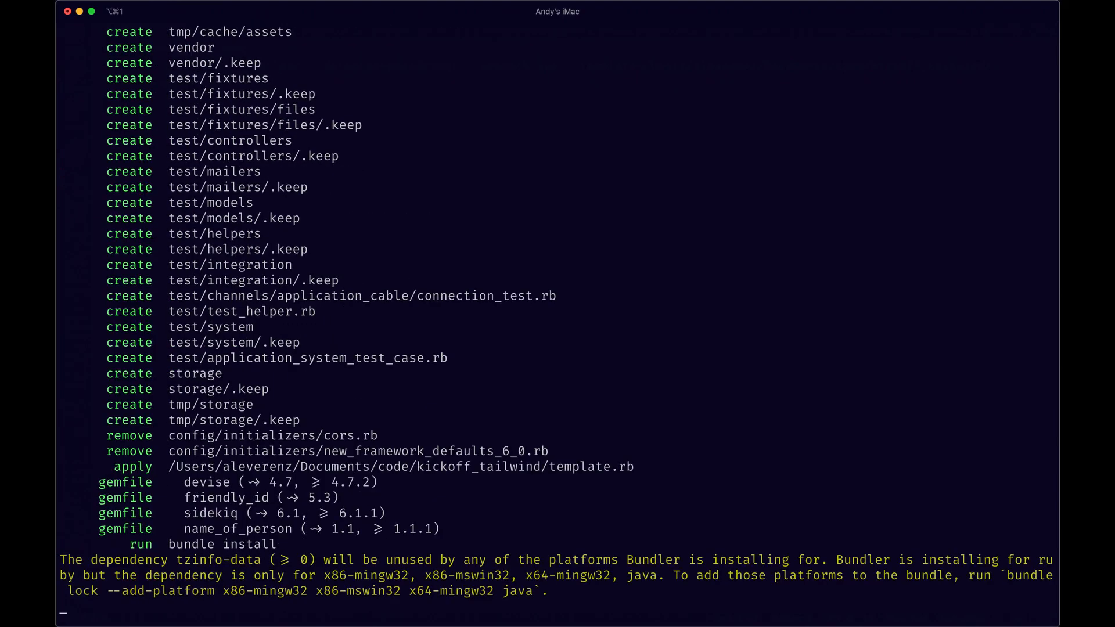
# Scroll the generator output until 'Kickoff app successfully created!' appears.
pyautogui.scroll(-3)
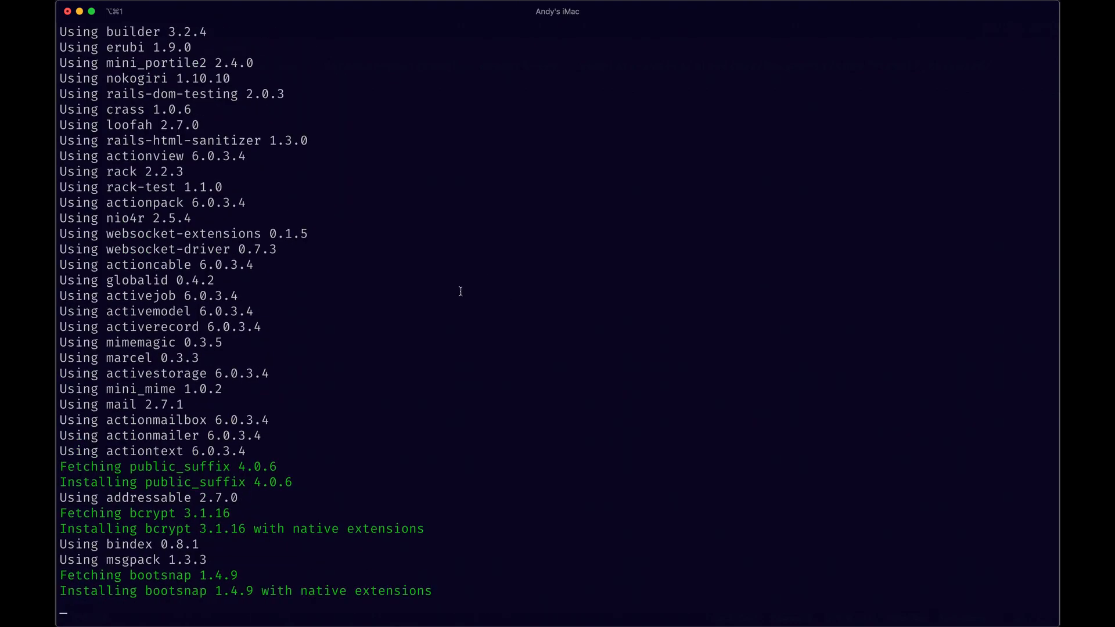
pyautogui.scroll(-3)
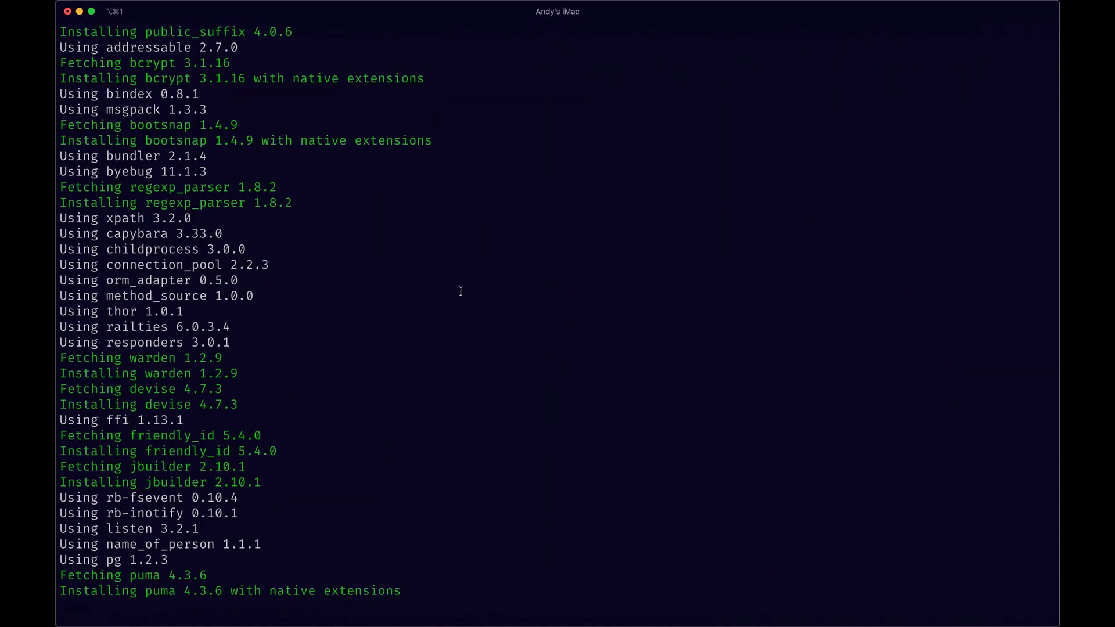
pyautogui.scroll(-3)
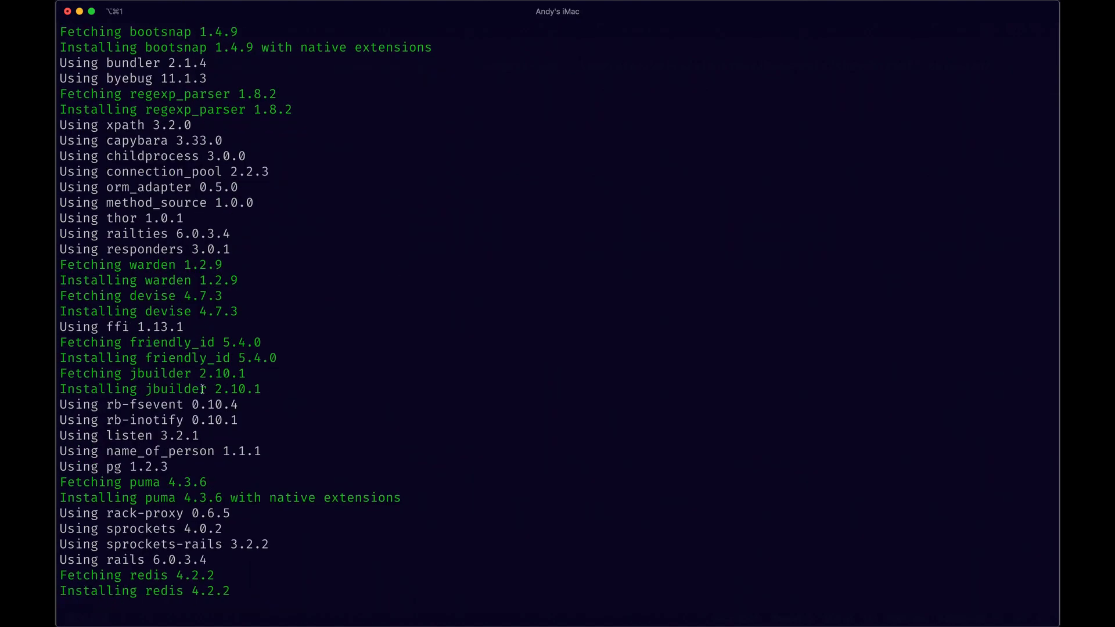
pyautogui.scroll(-3)
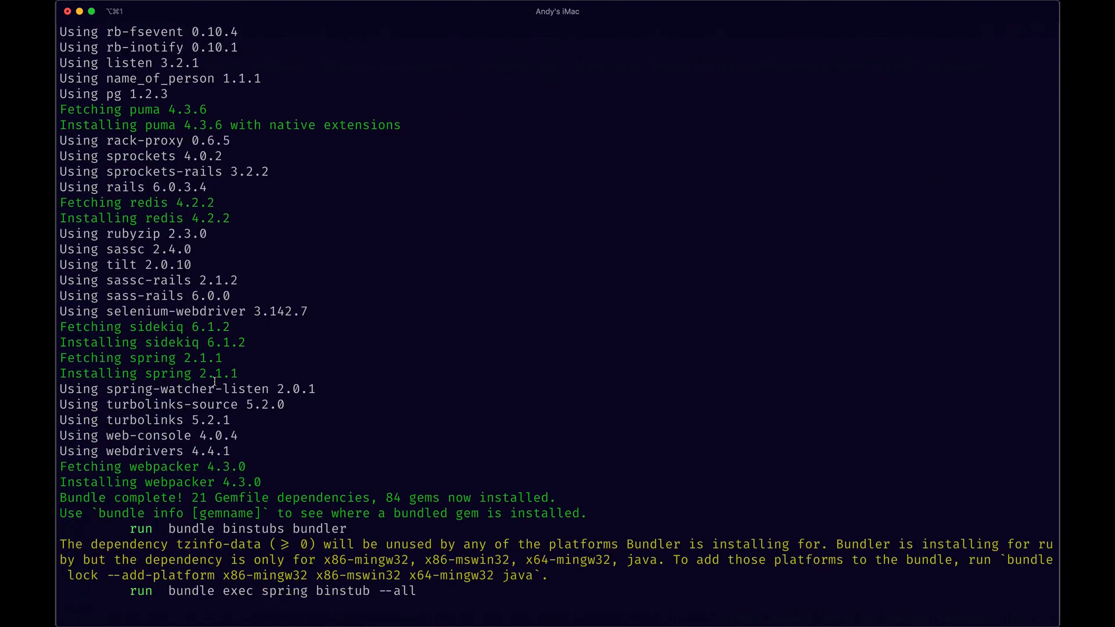
pyautogui.scroll(-3)
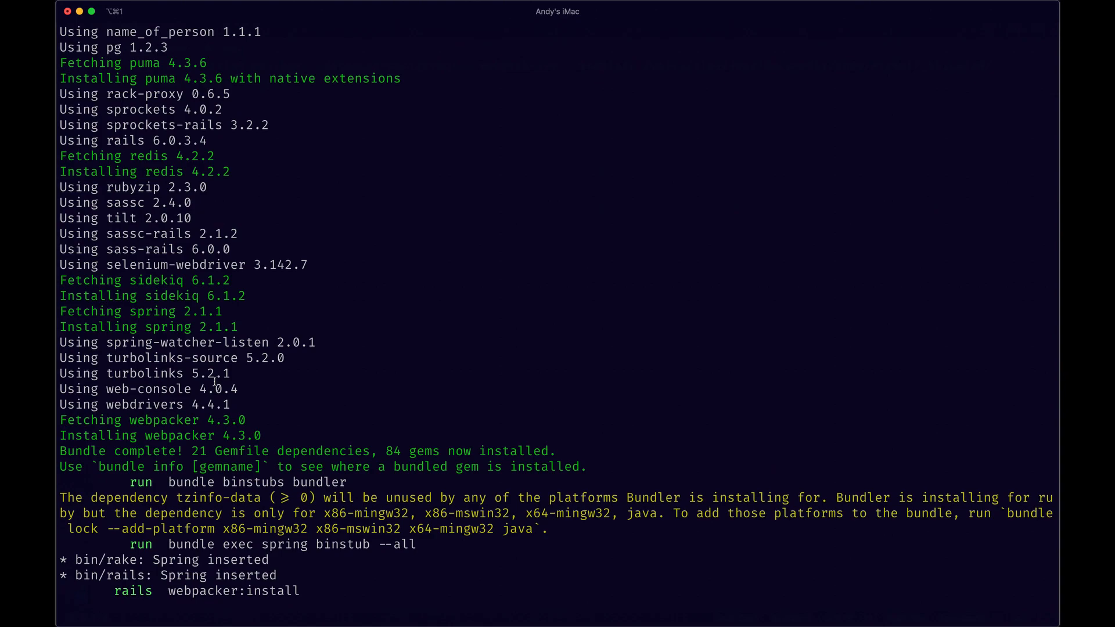
pyautogui.scroll(-3)
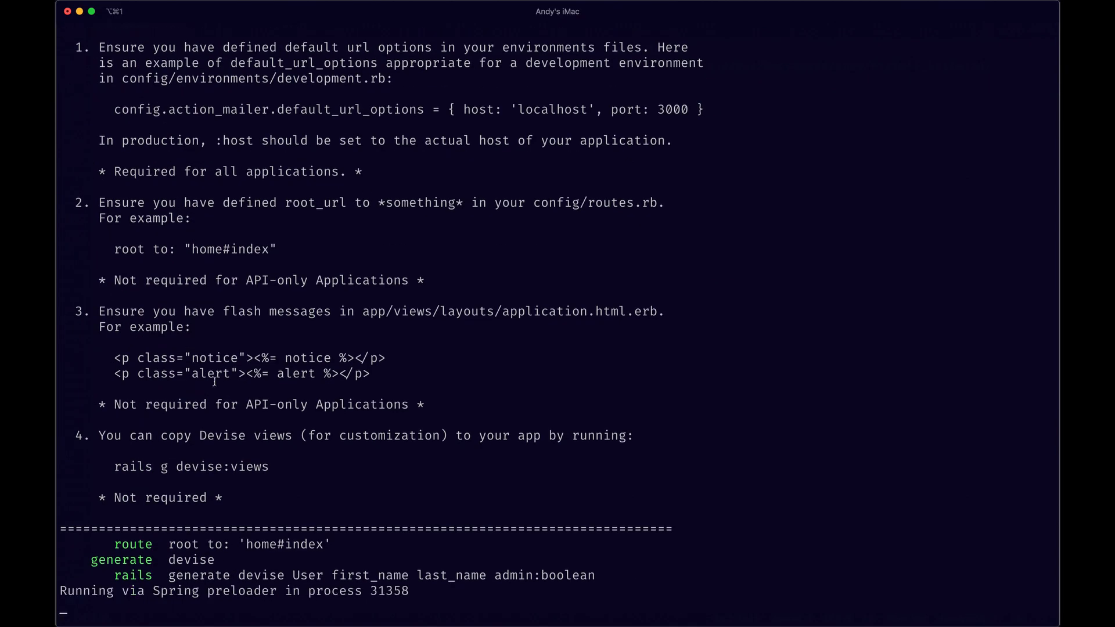
pyautogui.scroll(-3)
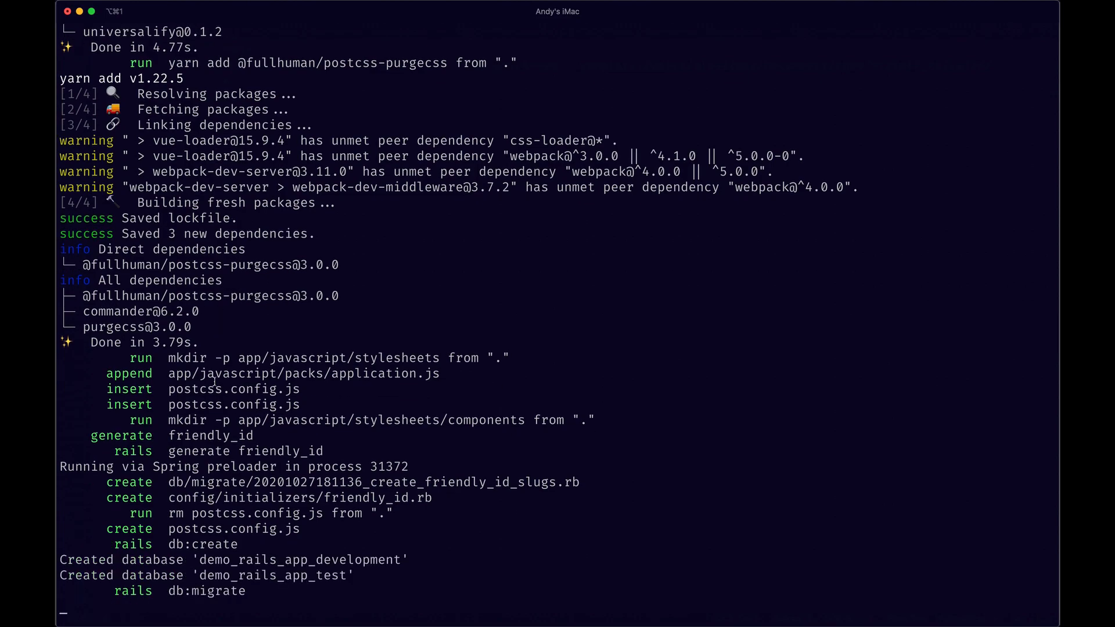
pyautogui.scroll(-3)
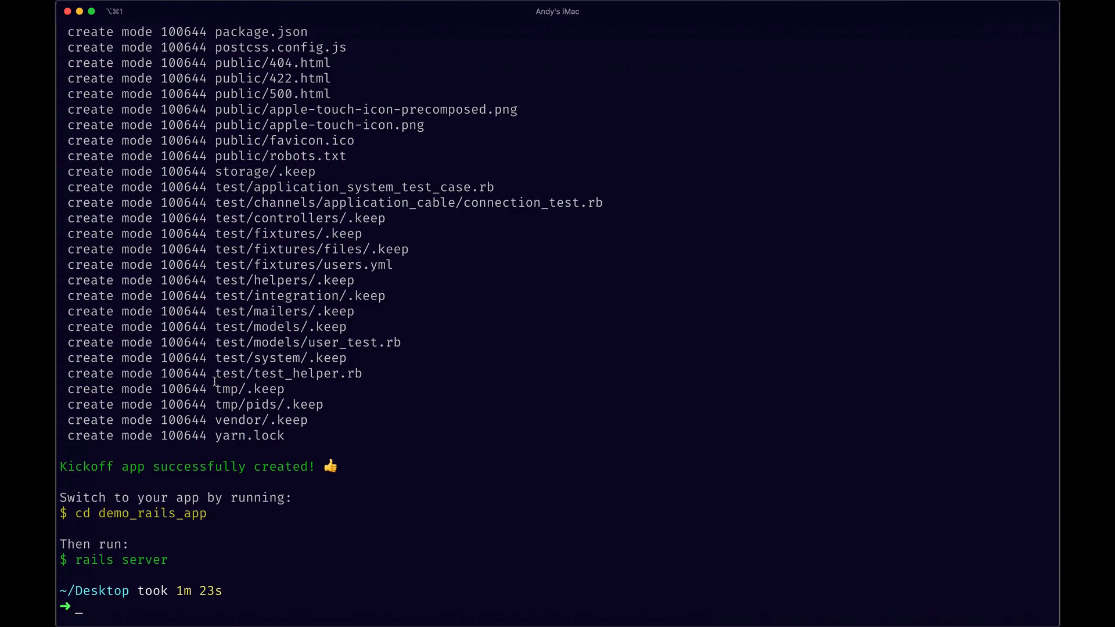
# Change into demo_rails_app and open the project with 'code .'.
pyautogui.write('cd demo_rails_')
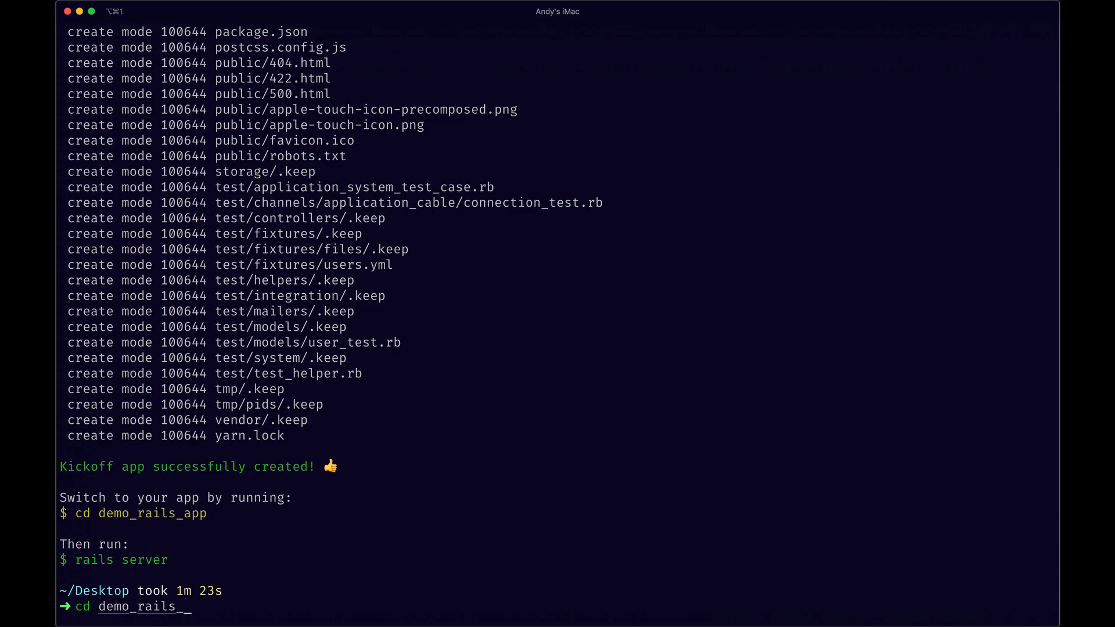
pyautogui.write('app')
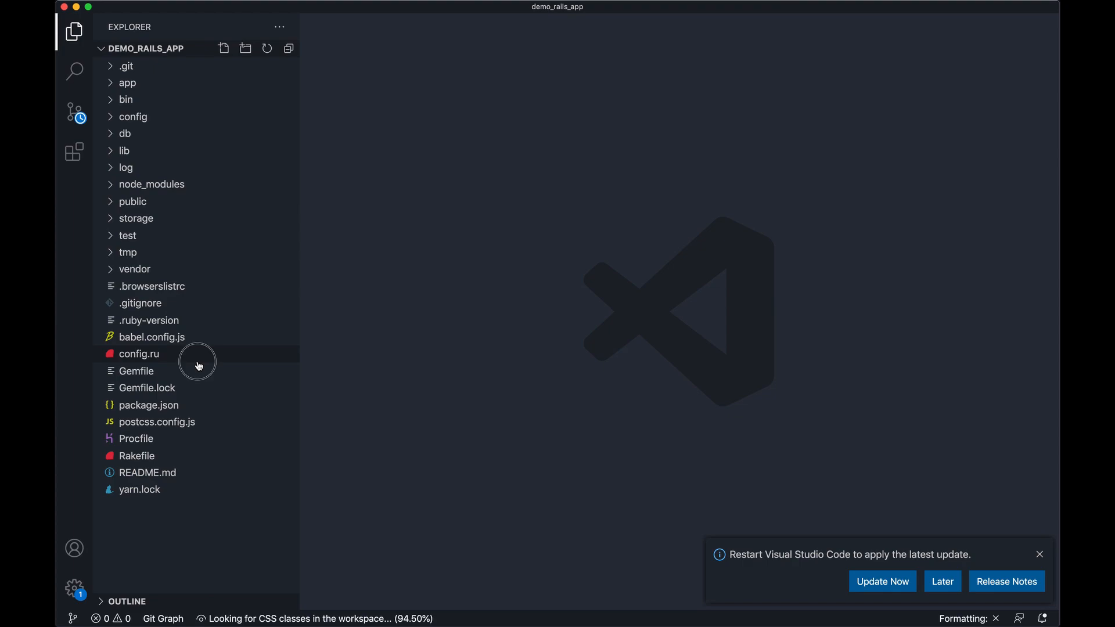
# Scroll through the Gemfile, then expand app > javascript to reach app.vue.
pyautogui.click(136, 370)
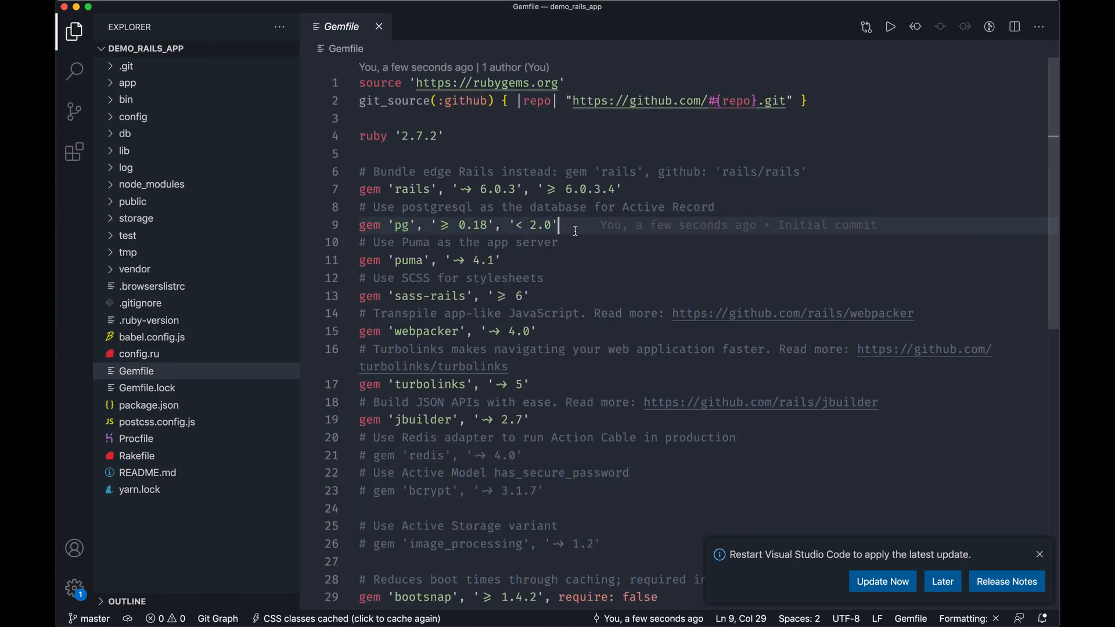
pyautogui.scroll(-3)
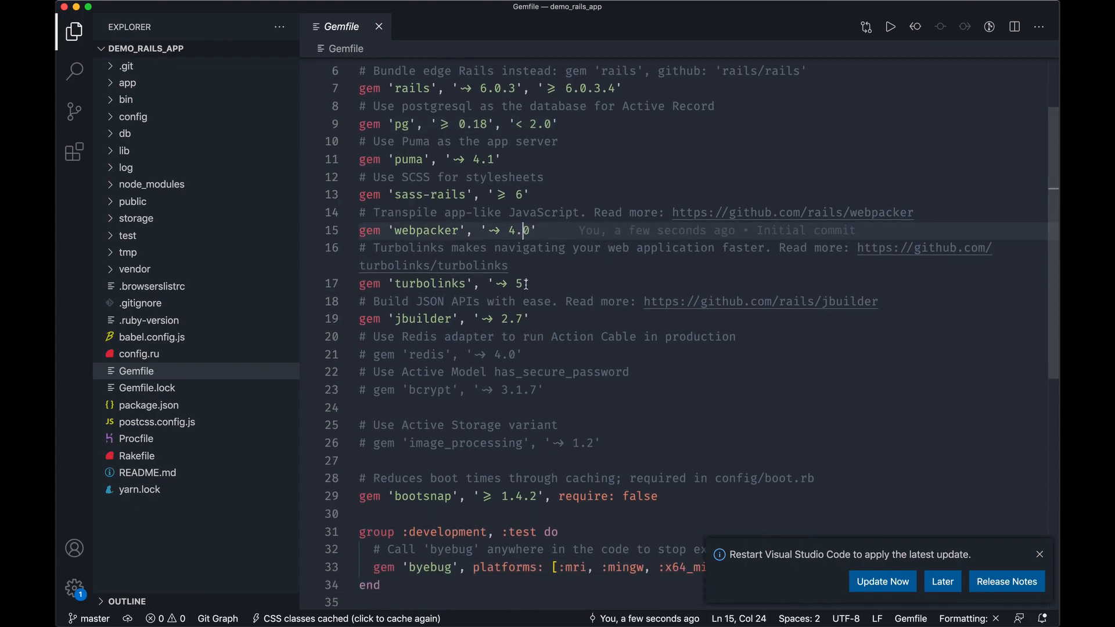
pyautogui.scroll(-3)
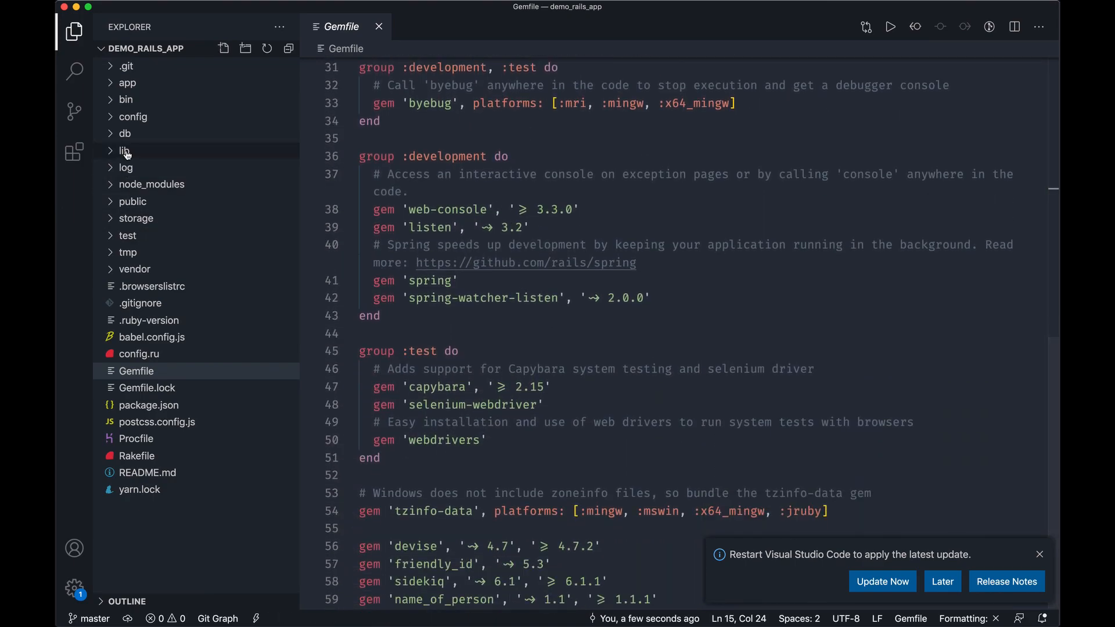
pyautogui.click(126, 83)
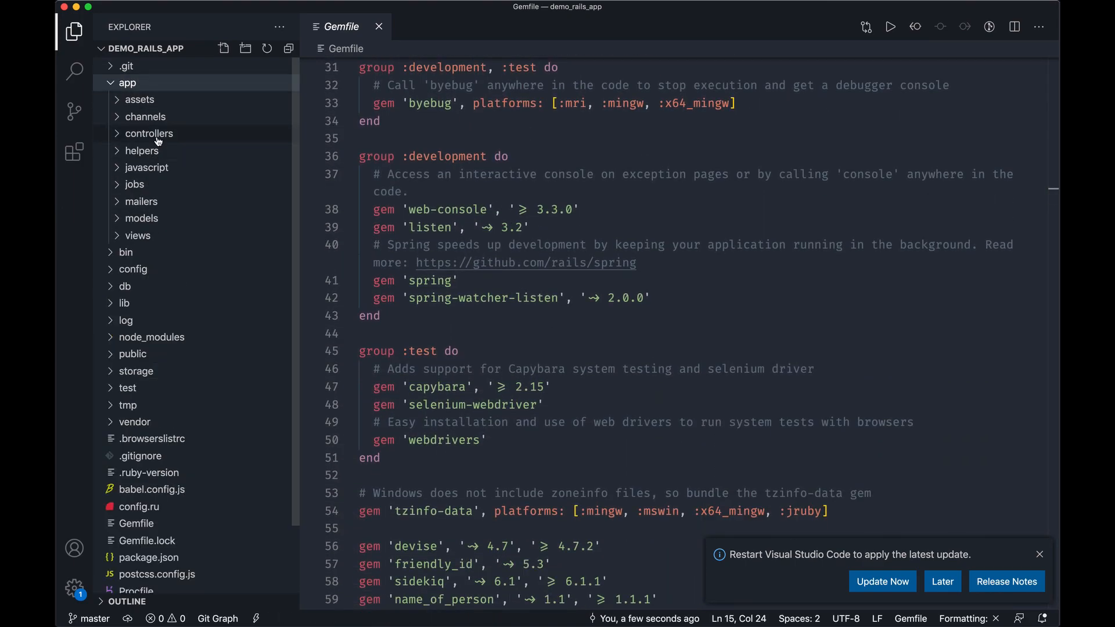
pyautogui.click(146, 168)
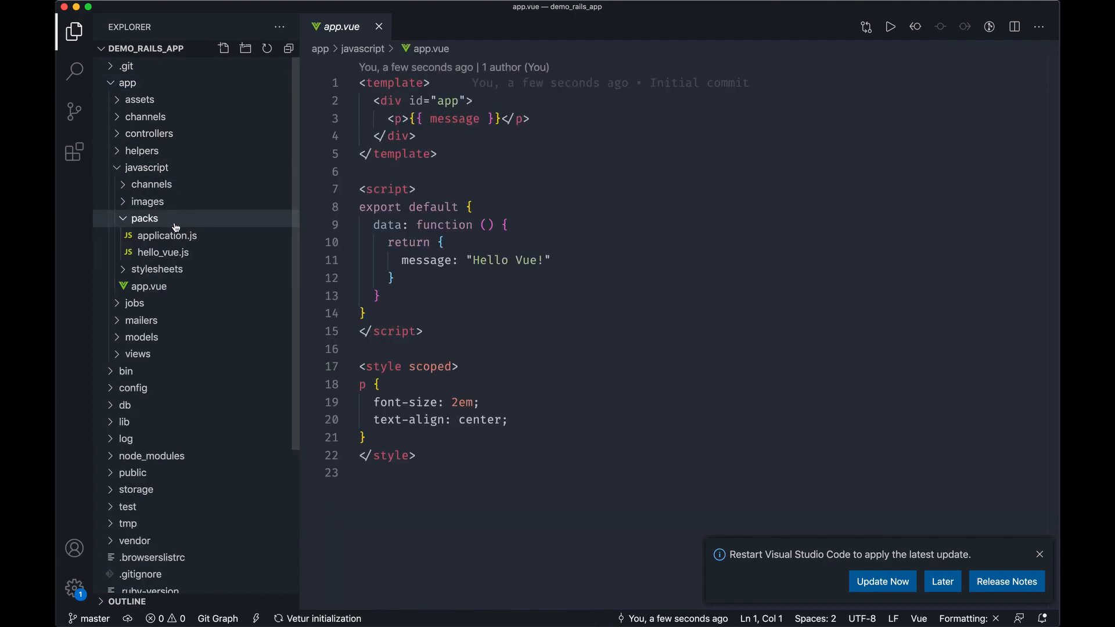
# View packs/hello_vue.js and stylesheets/application.scss.
pyautogui.click(162, 253)
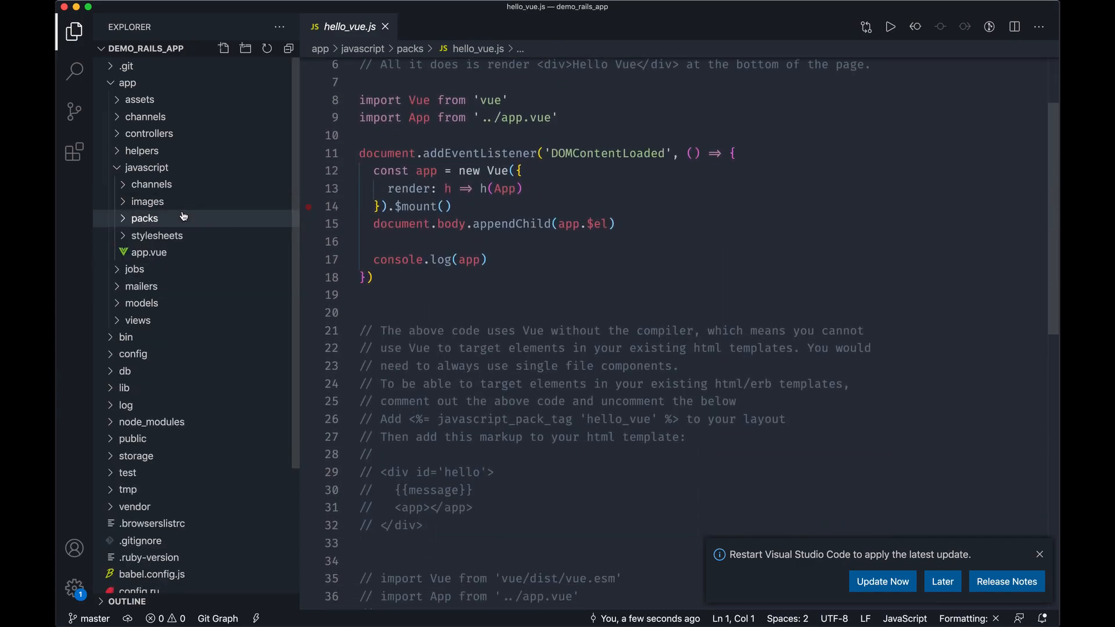
pyautogui.click(156, 235)
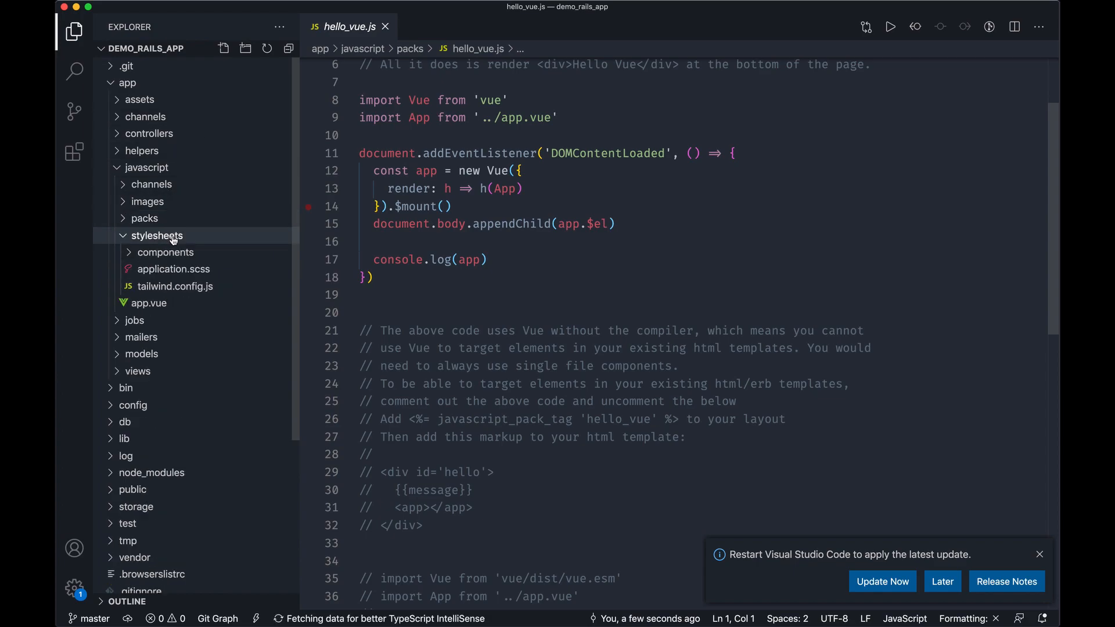
pyautogui.click(173, 269)
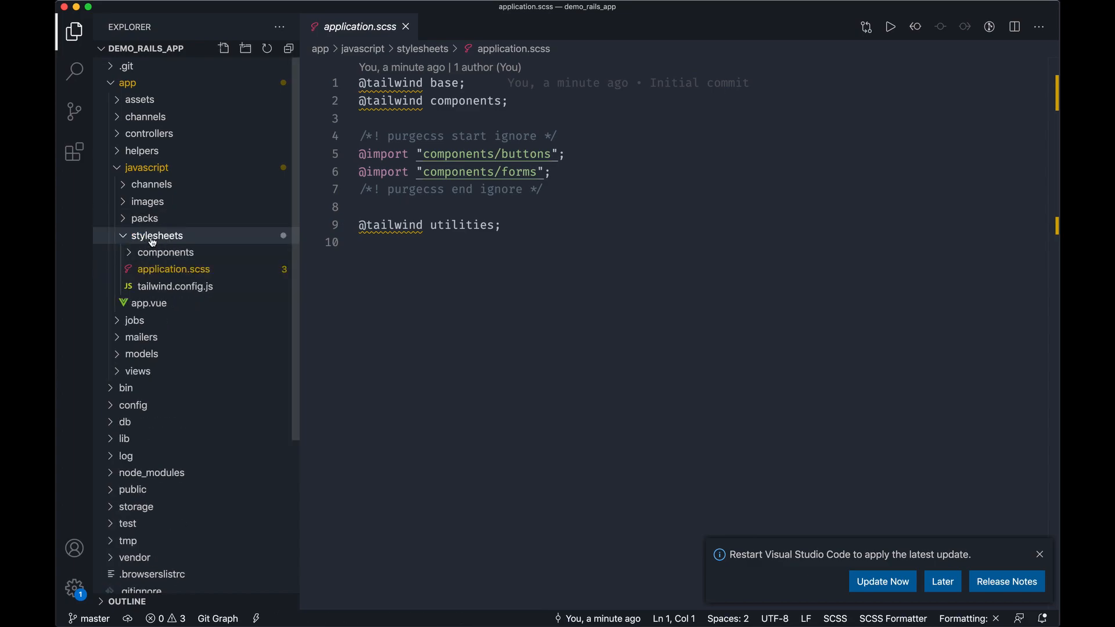
# Open components/_buttons.scss, then collapse the stylesheets and javascript folders.
pyautogui.click(165, 252)
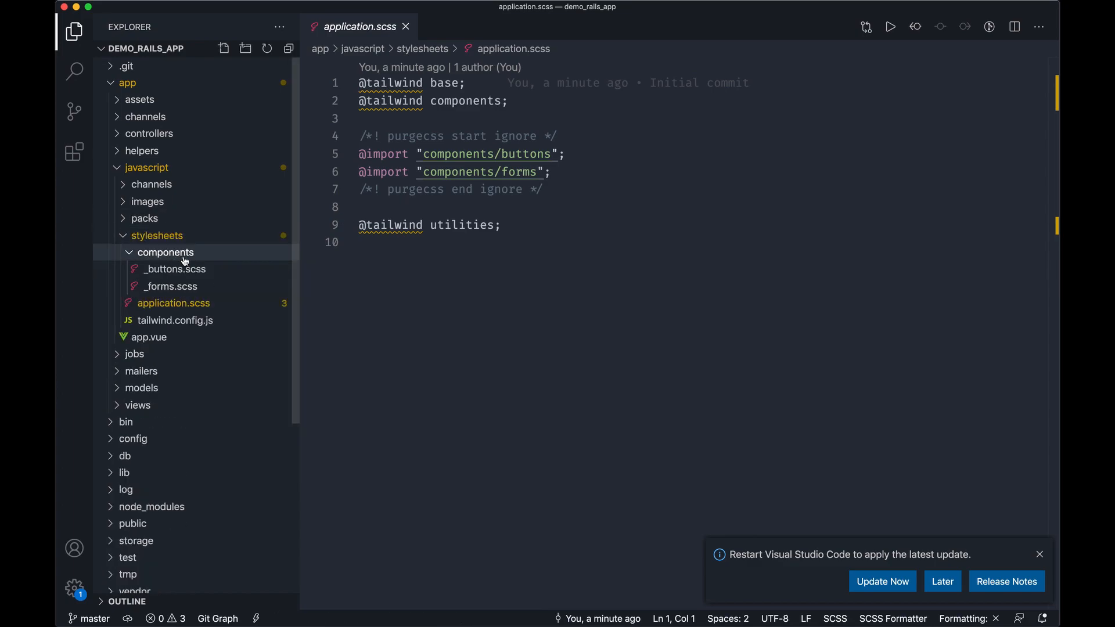
pyautogui.click(165, 251)
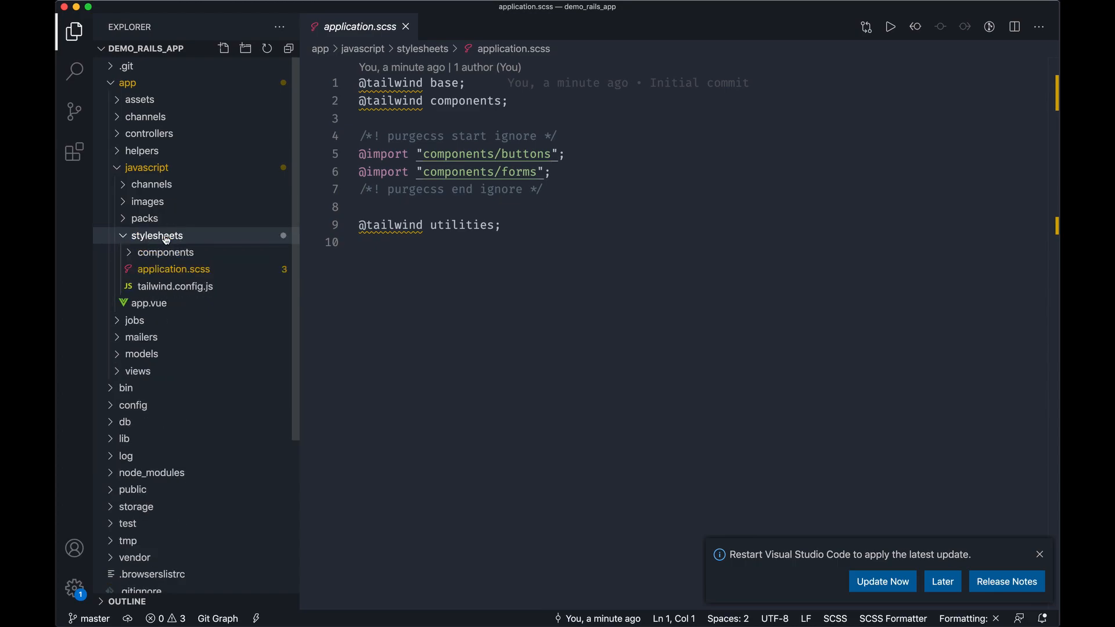
pyautogui.click(166, 252)
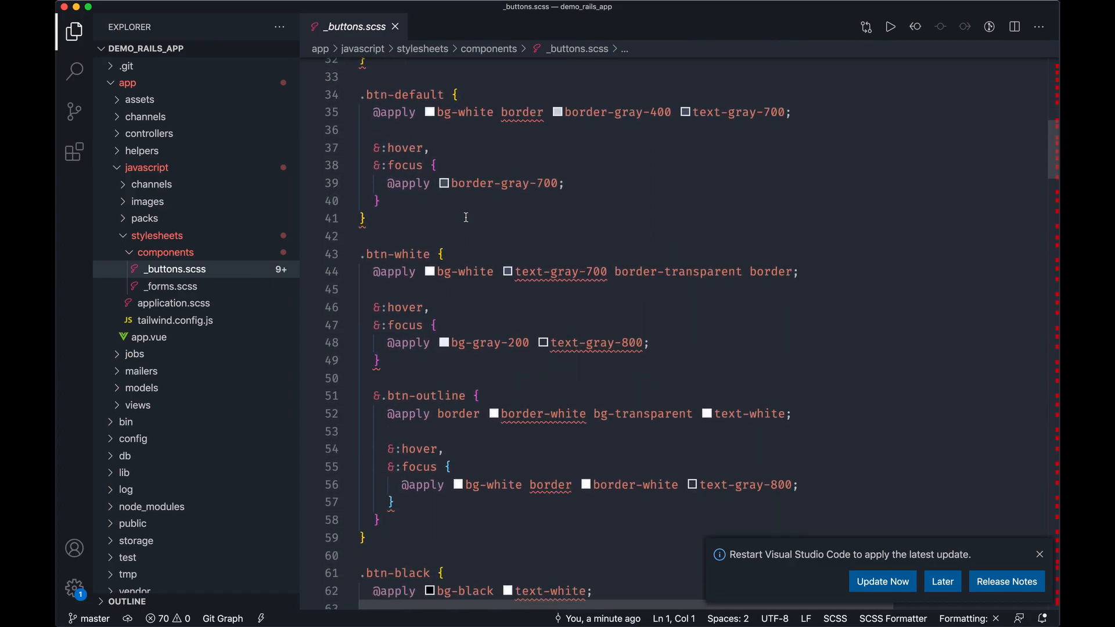
pyautogui.scroll(3)
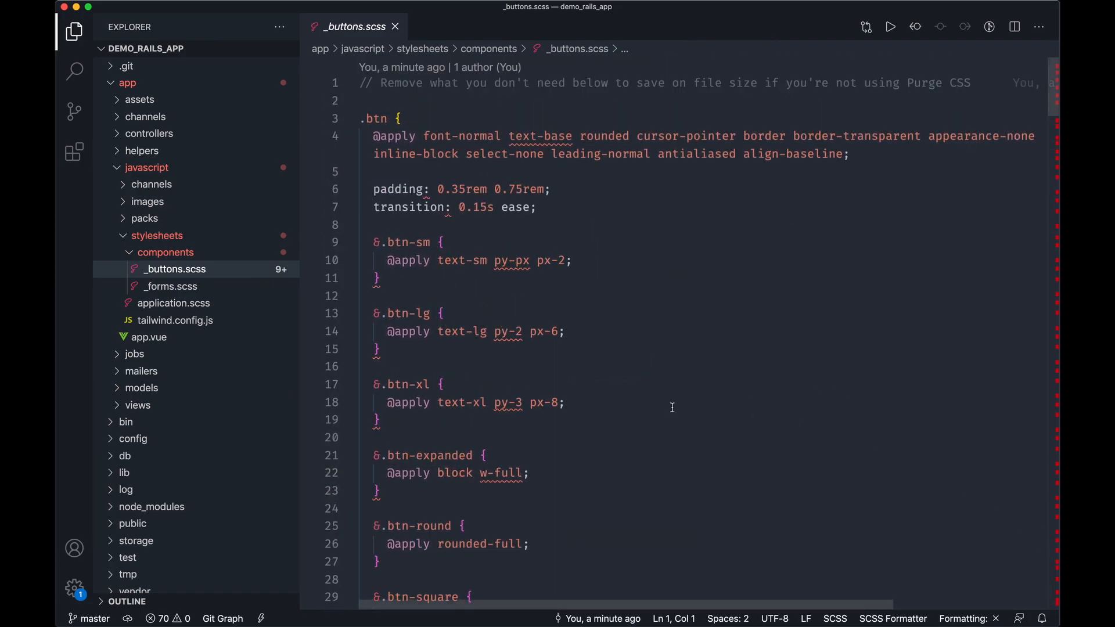
pyautogui.click(156, 235)
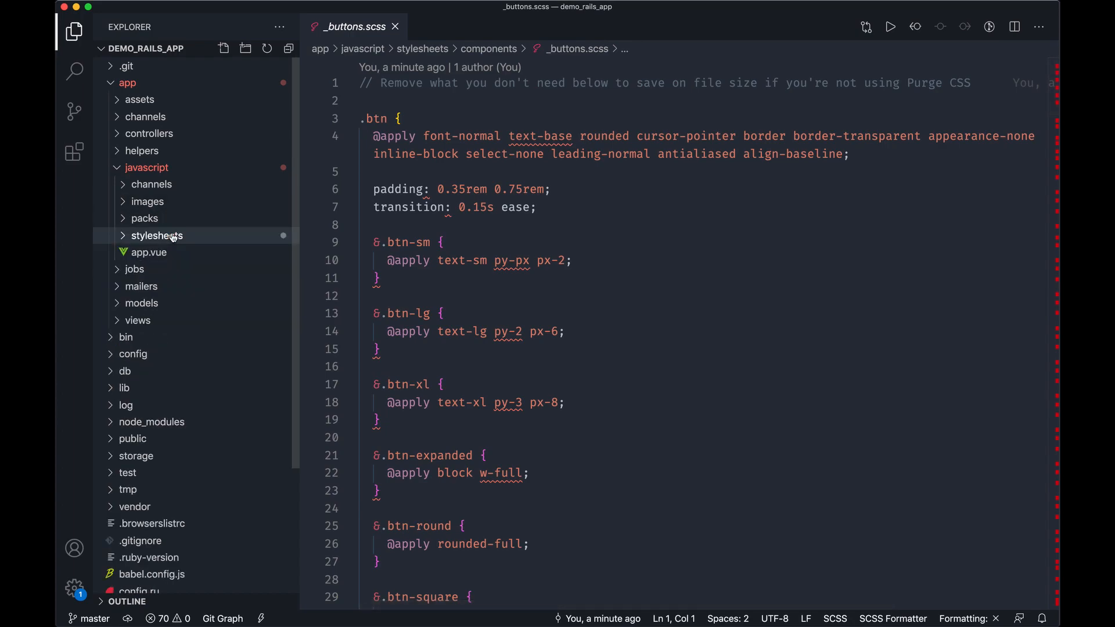
pyautogui.click(146, 167)
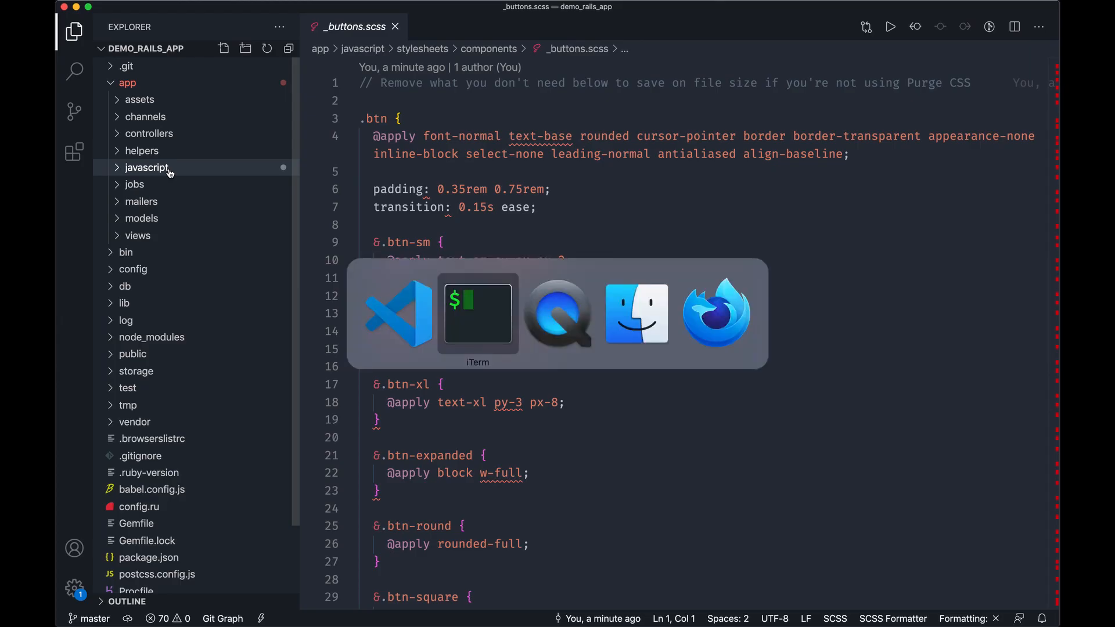
# Return to iTerm at the demo_rails_app prompt after briefly revisiting _buttons.scss.
pyautogui.click(478, 313)
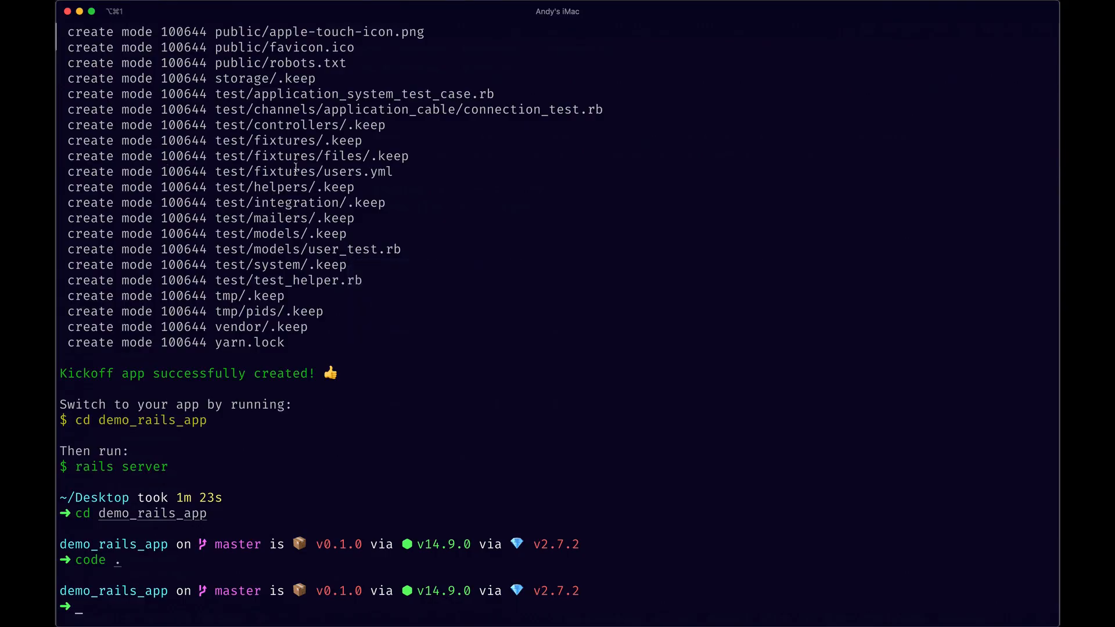
pyautogui.moveTo(317, 187)
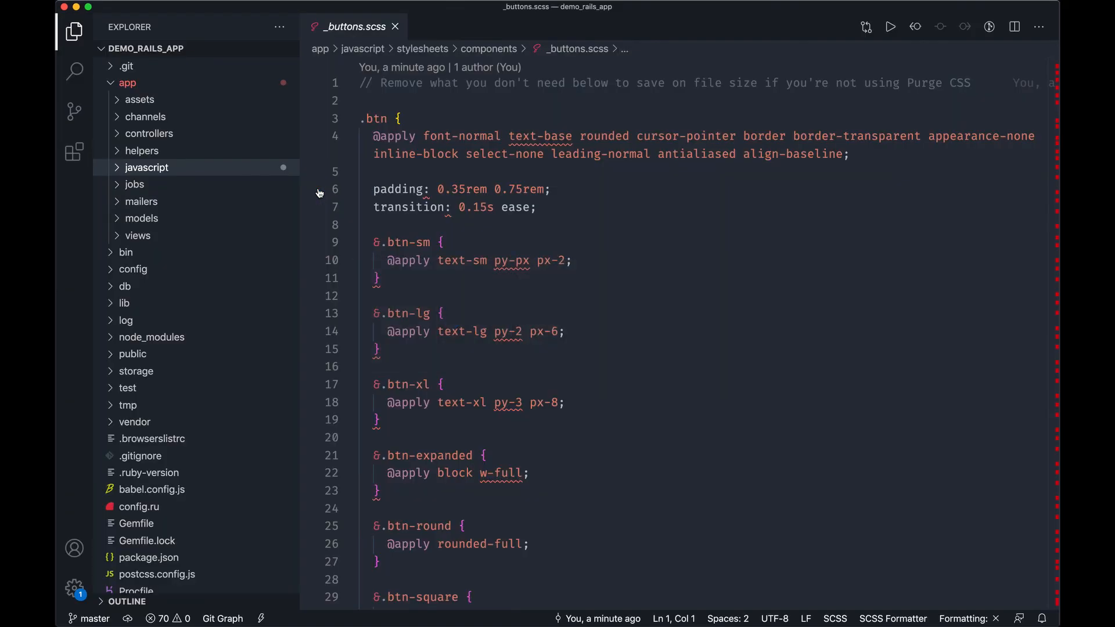
pyautogui.click(127, 82)
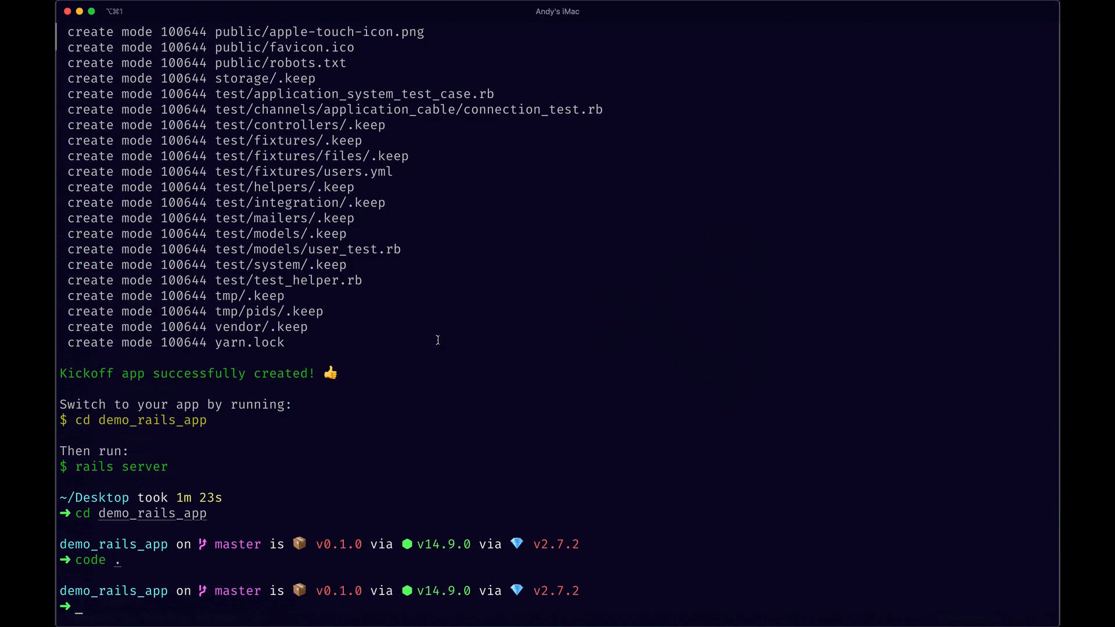
pyautogui.moveTo(482, 297)
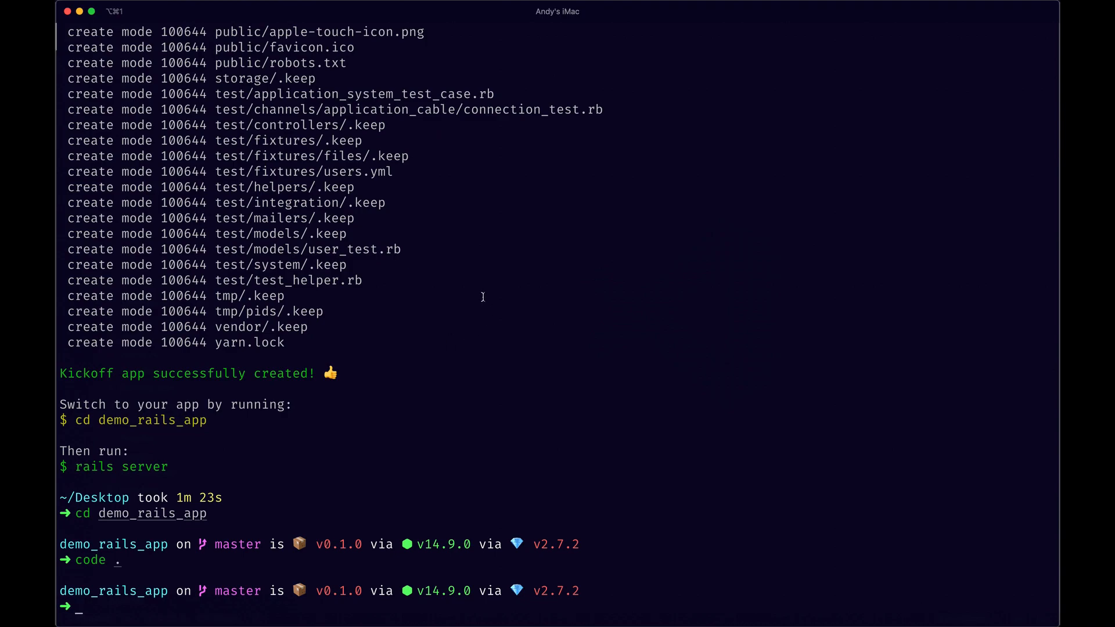
pyautogui.moveTo(446, 297)
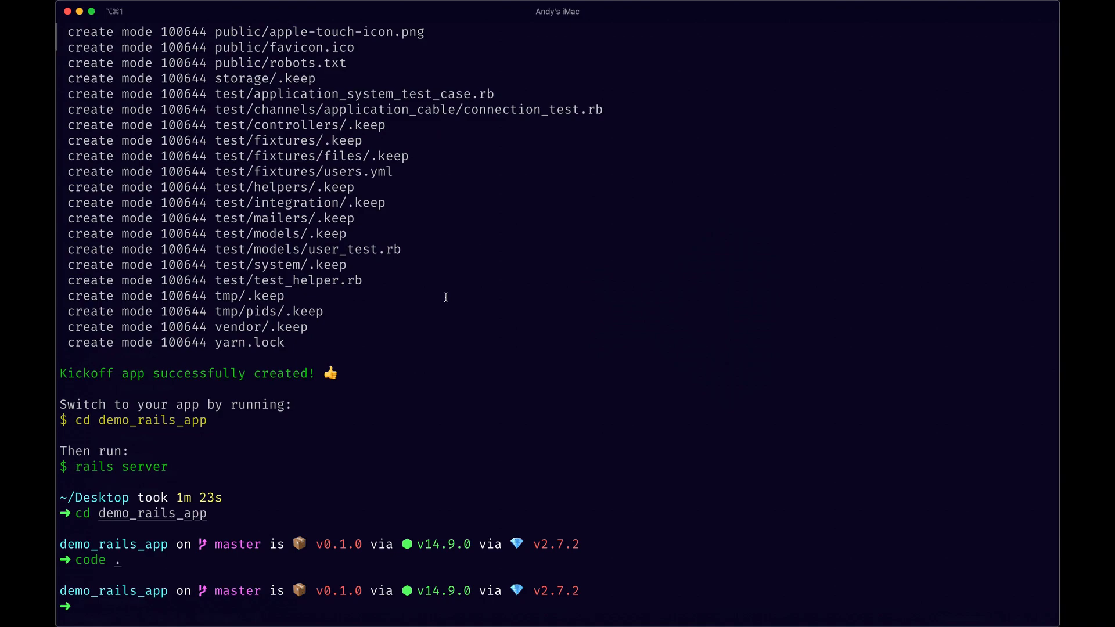
pyautogui.moveTo(505, 300)
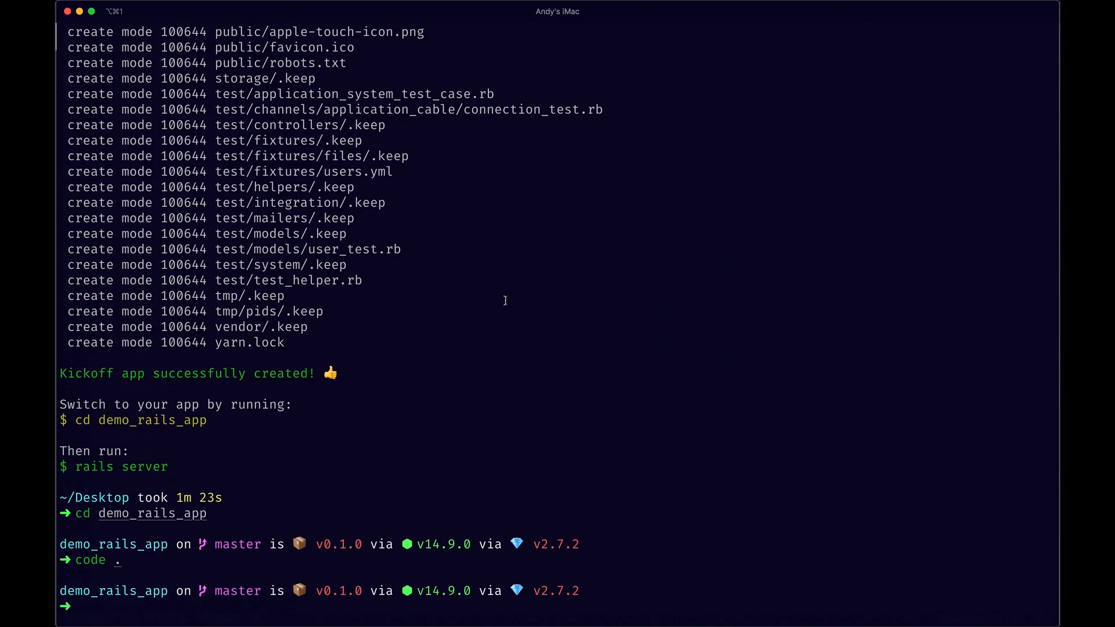
pyautogui.moveTo(772, 215)
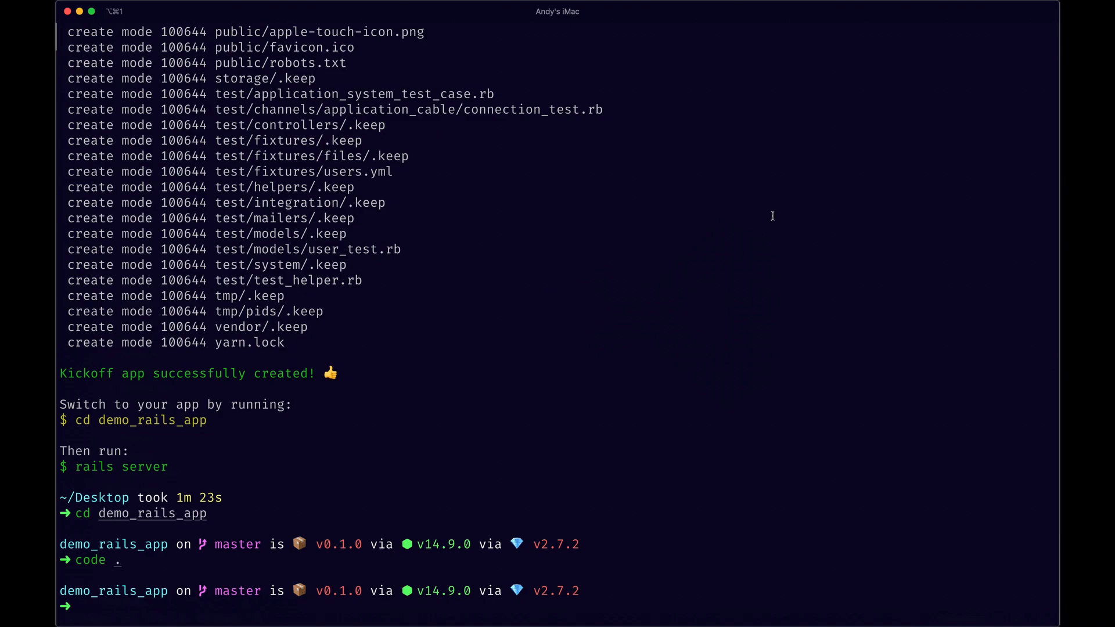